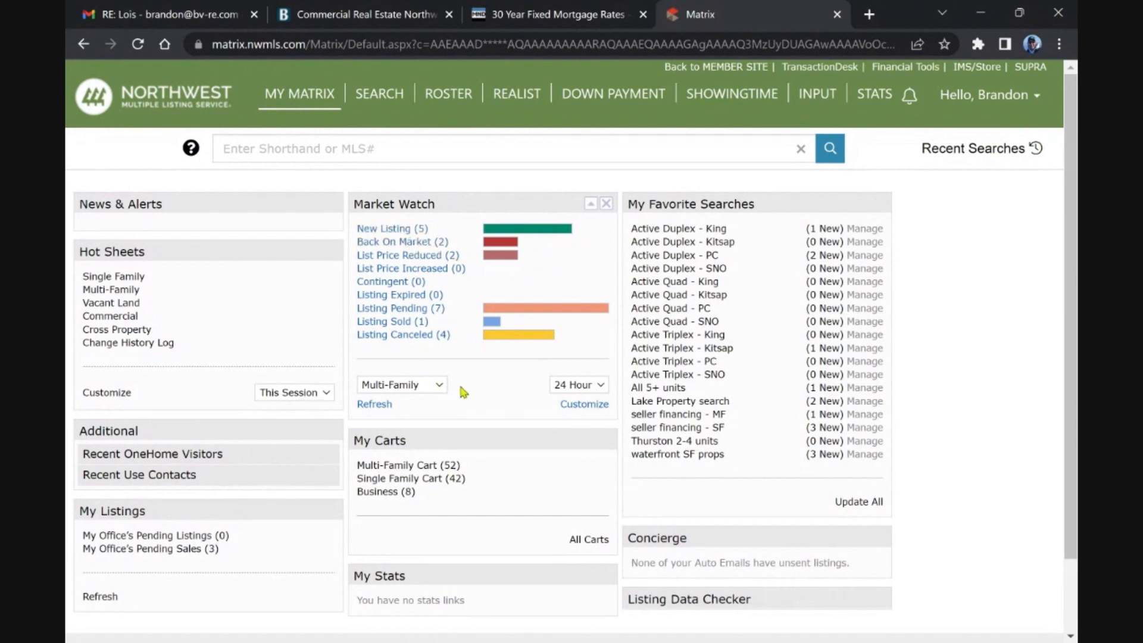
mouse_move(450, 358)
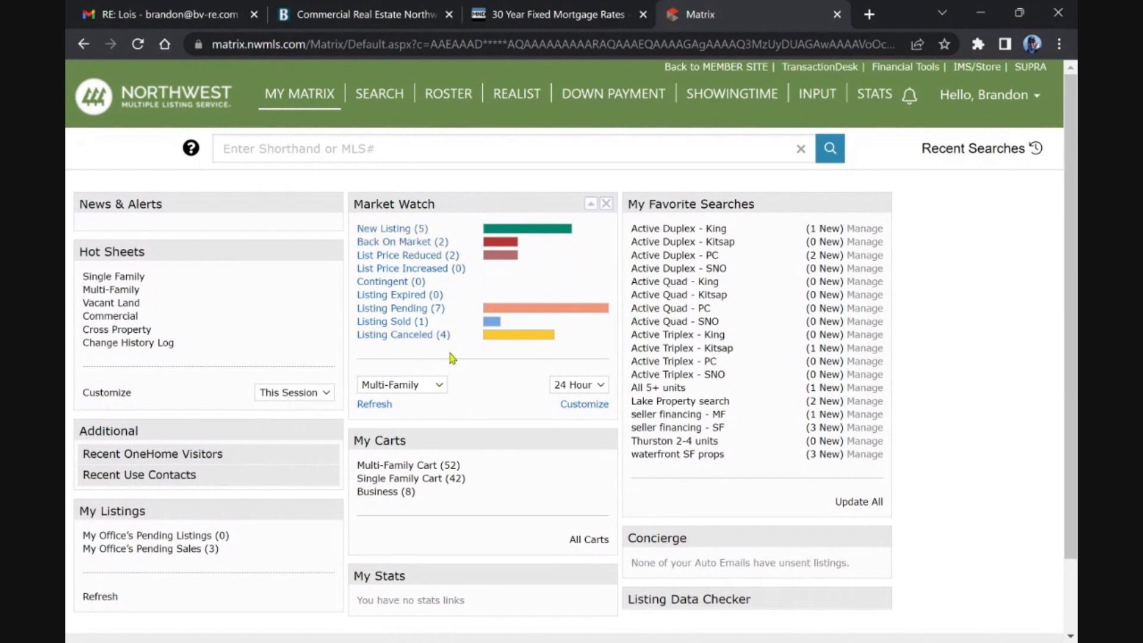
mouse_move(659, 330)
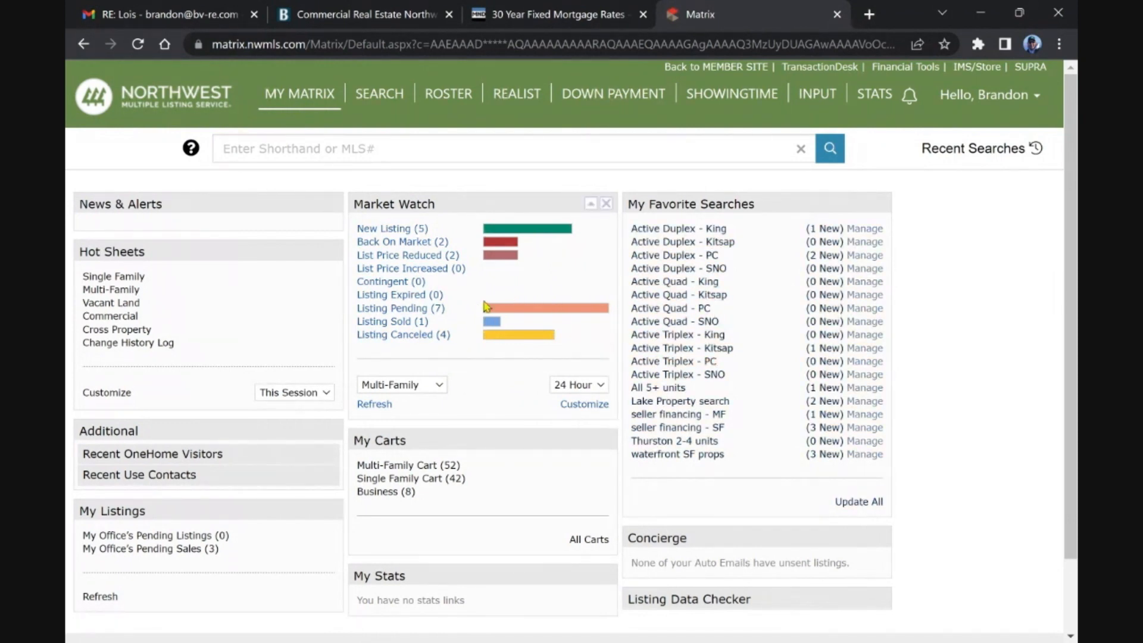
mouse_move(681, 242)
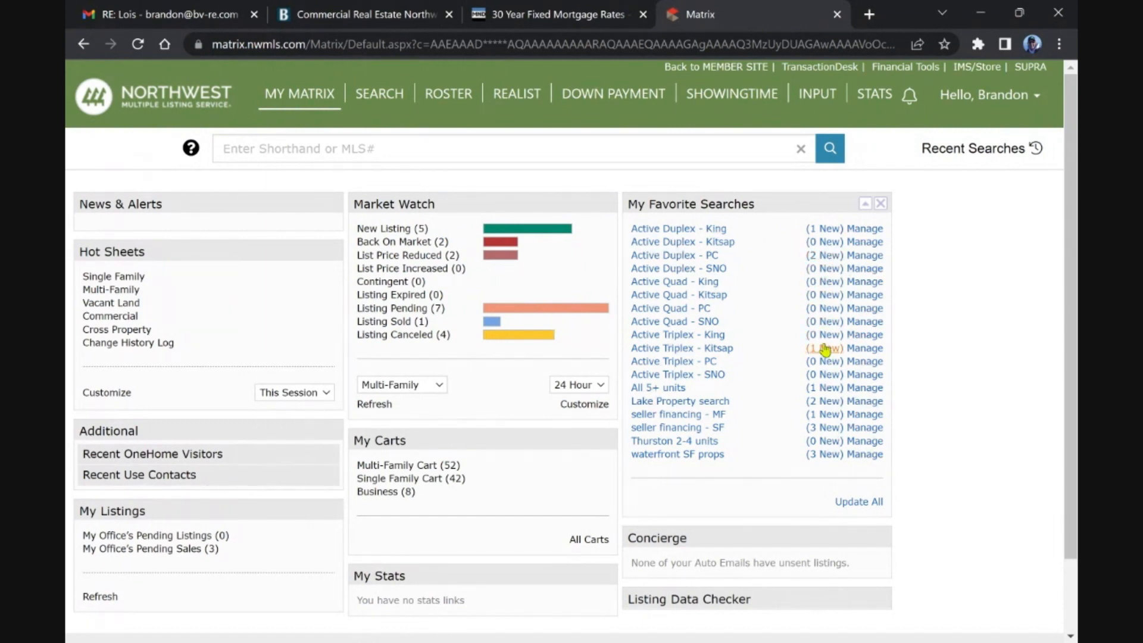
mouse_move(820, 386)
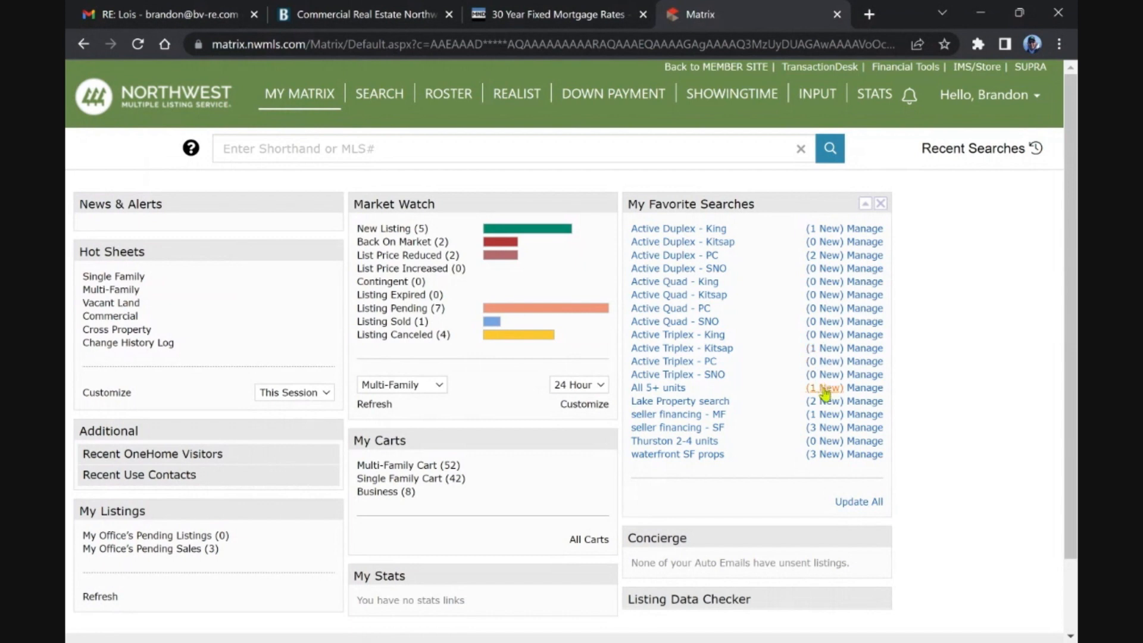
mouse_move(821, 418)
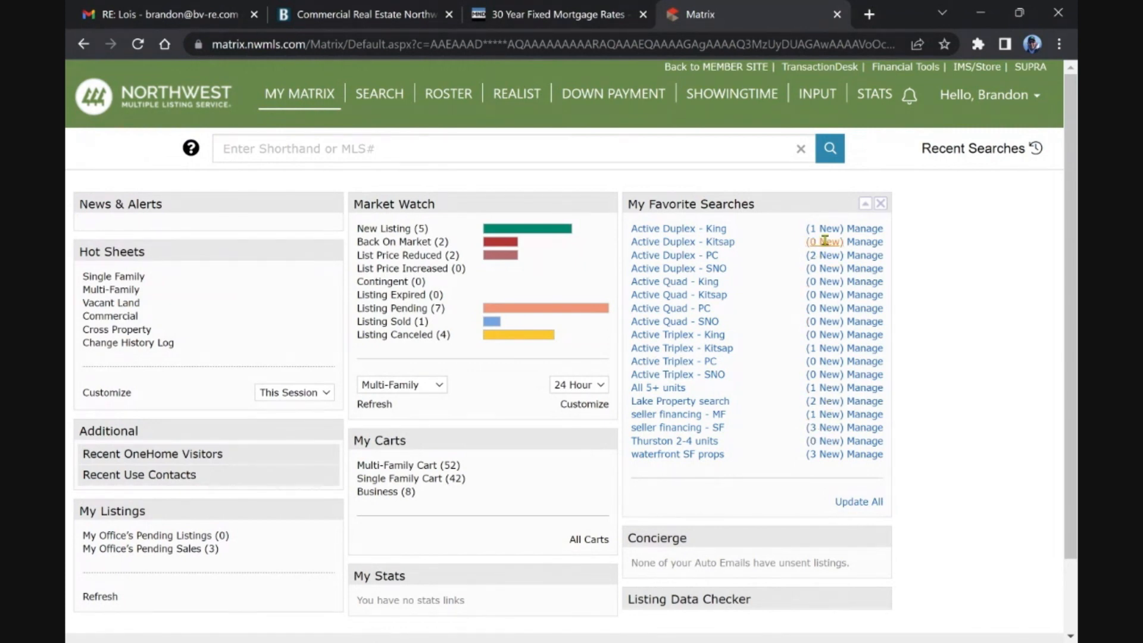
Step: Review the new Active Duplex - King listing, then return to the dashboard
left_click(677, 229)
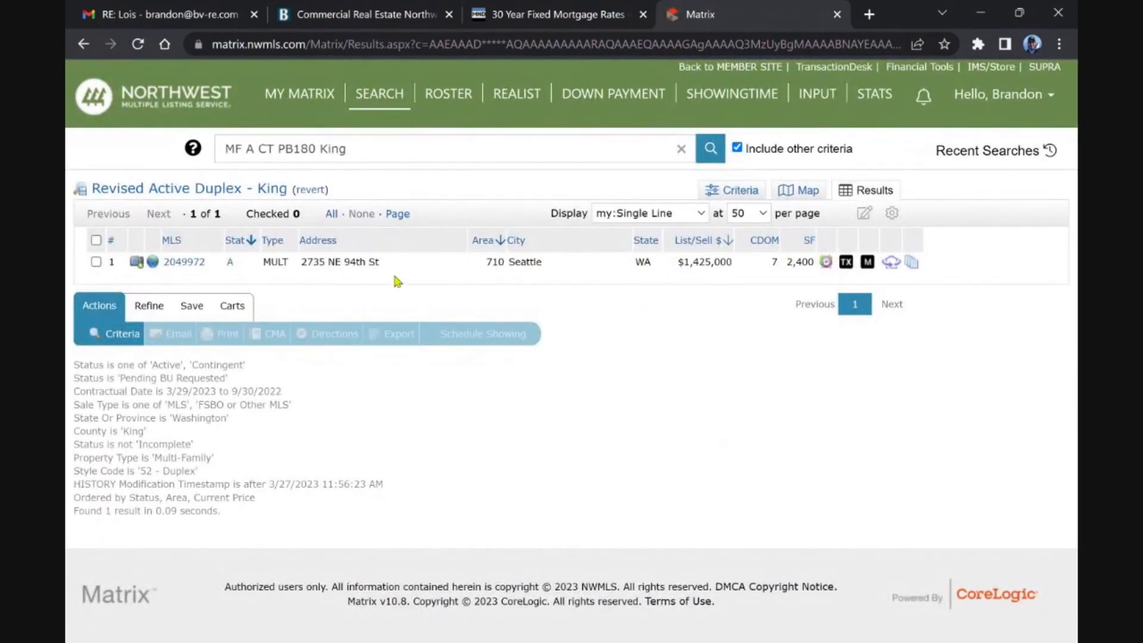
mouse_move(696, 229)
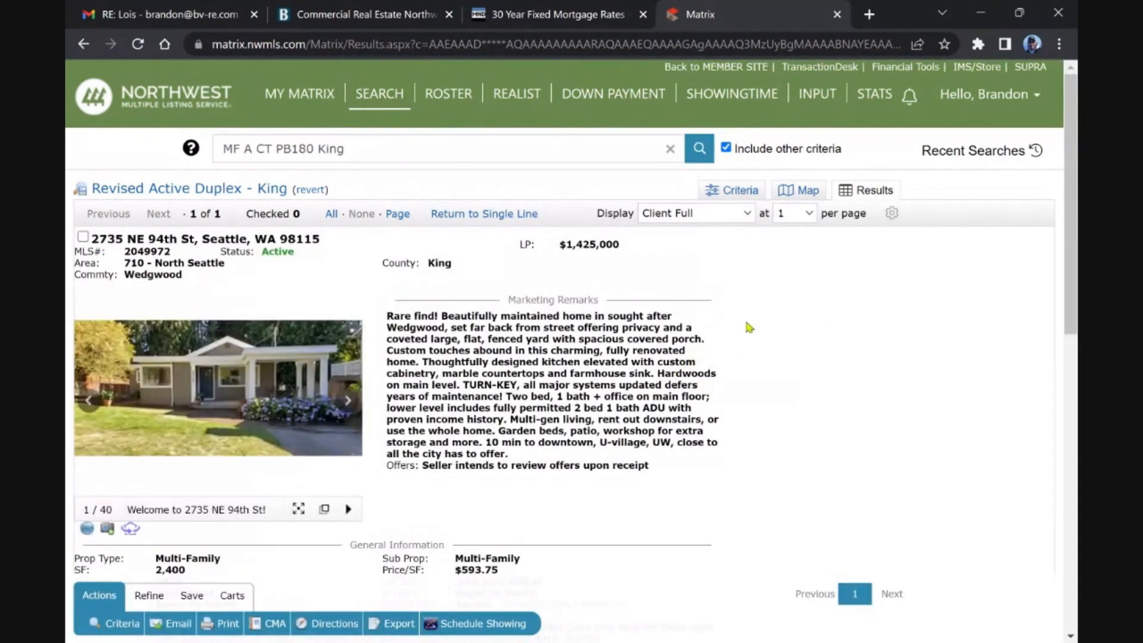
mouse_move(499, 349)
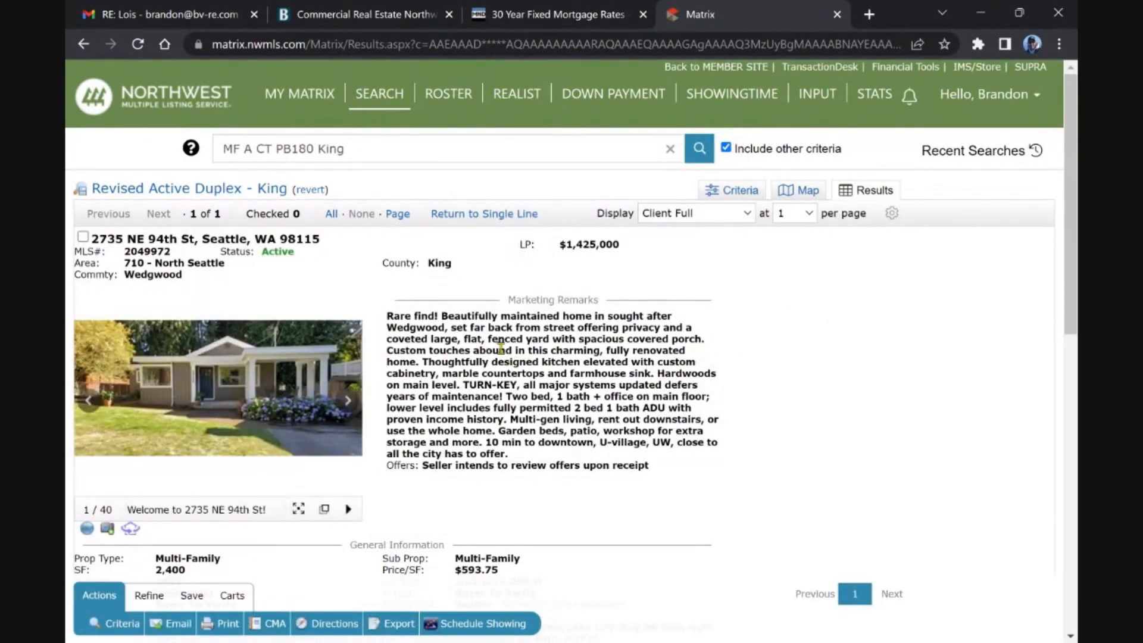
scroll("down", 3)
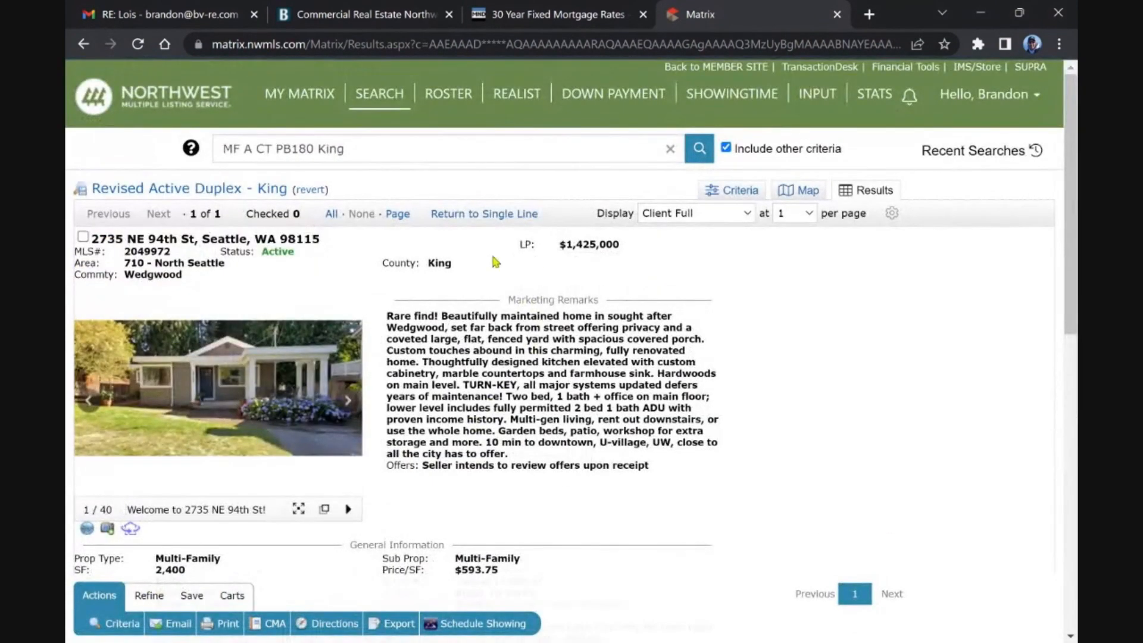
mouse_move(219, 159)
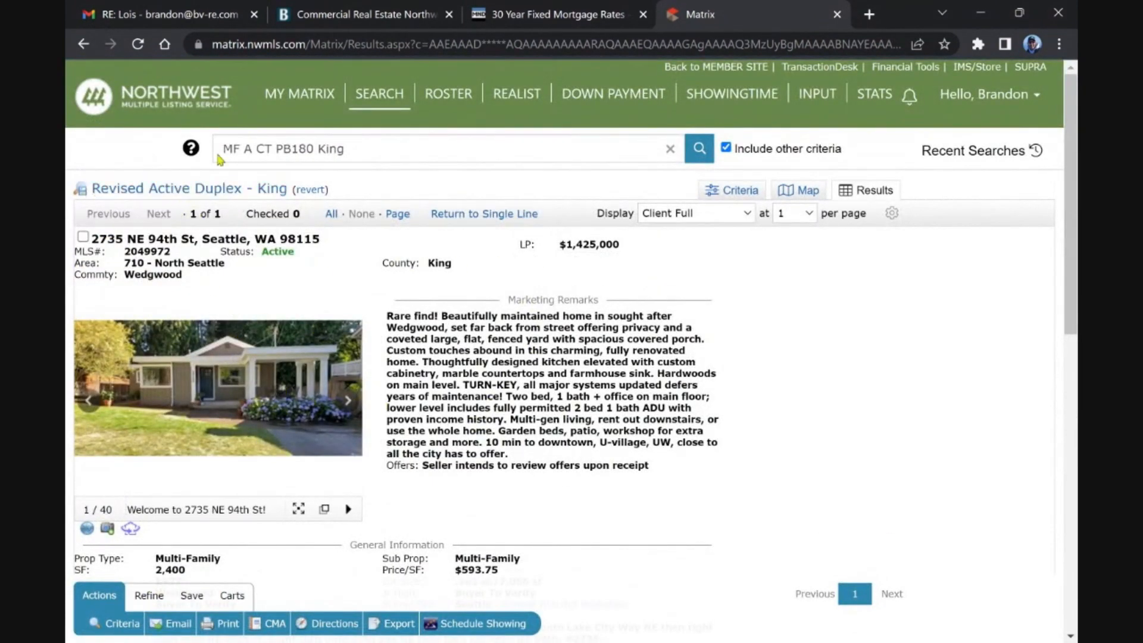
left_click(298, 93)
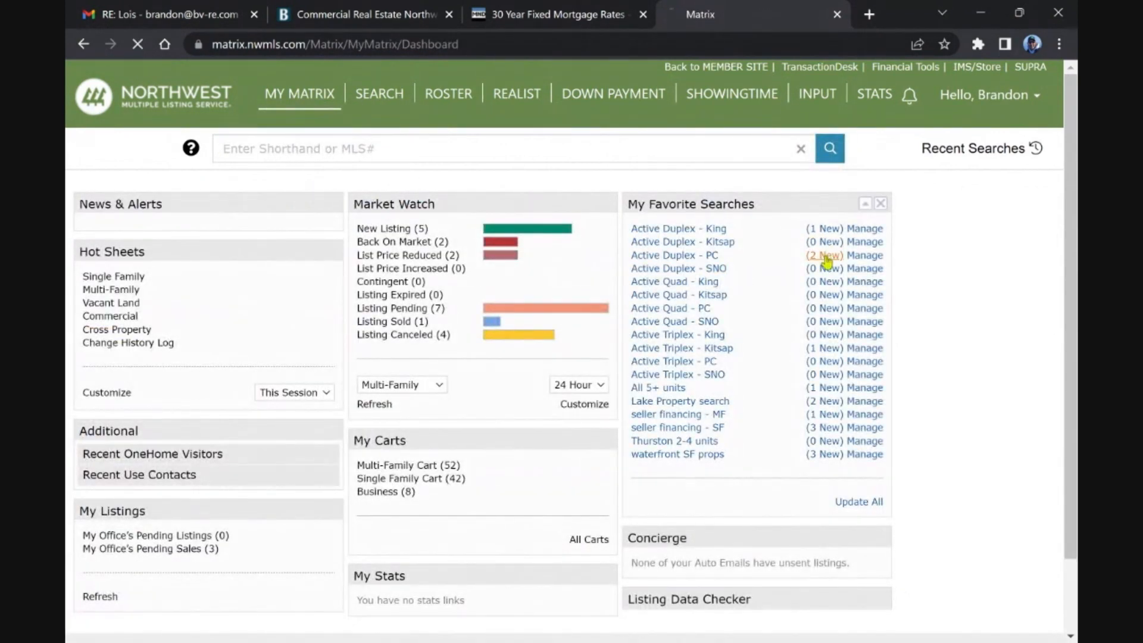
Step: Open the Active Duplex - PC new listings and view the Tacoma duplex in Client Full detail
left_click(673, 254)
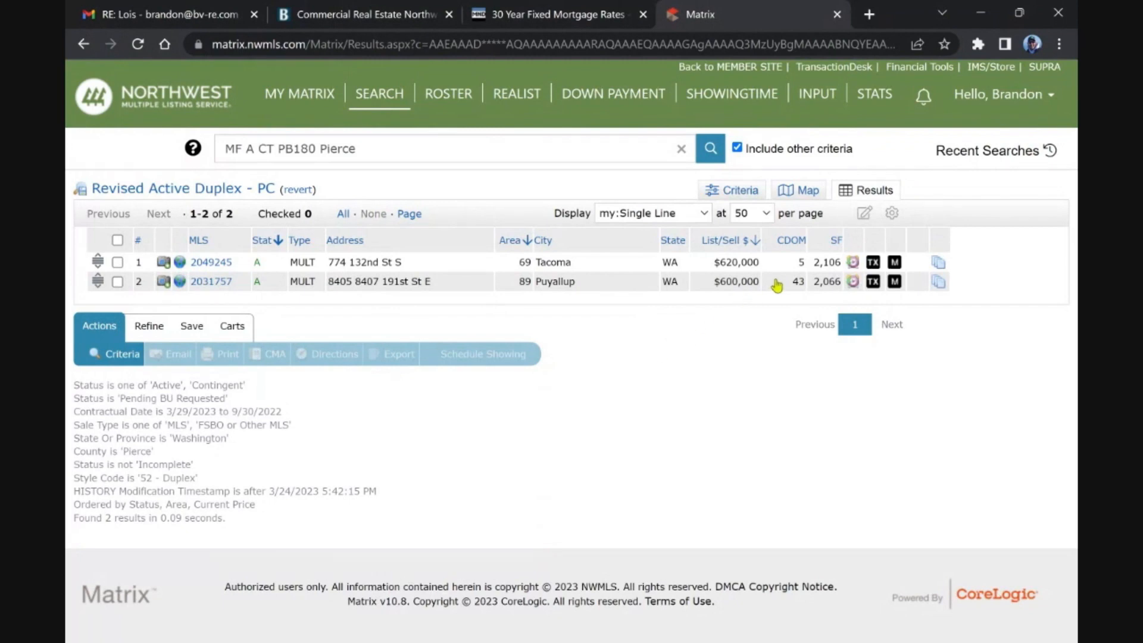
mouse_move(800, 291)
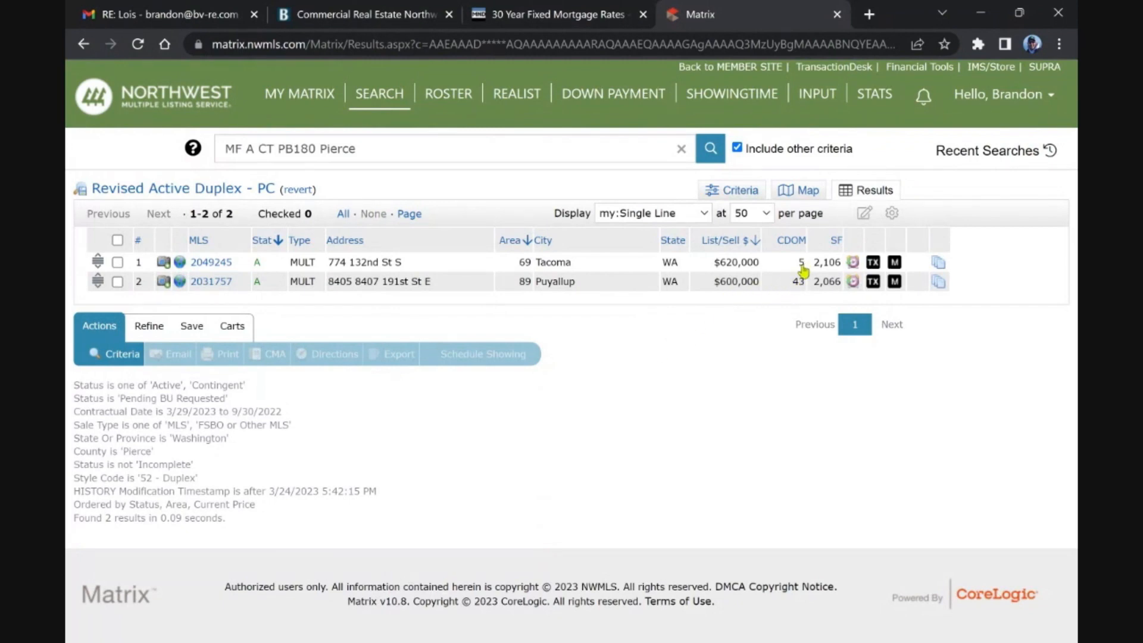
mouse_move(450, 288)
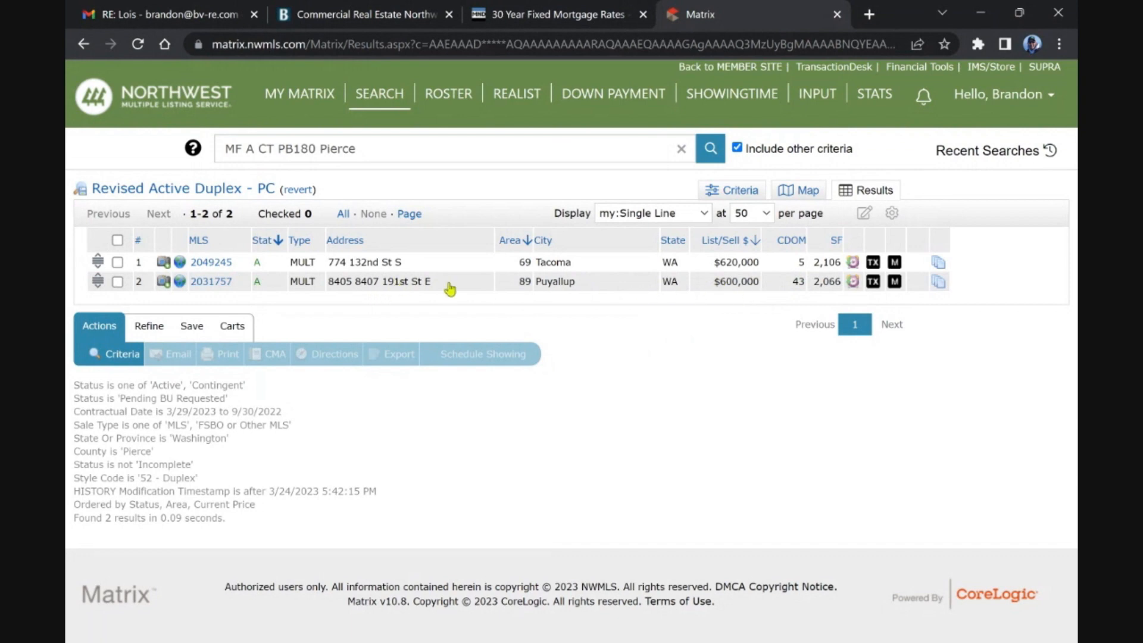
mouse_move(732, 264)
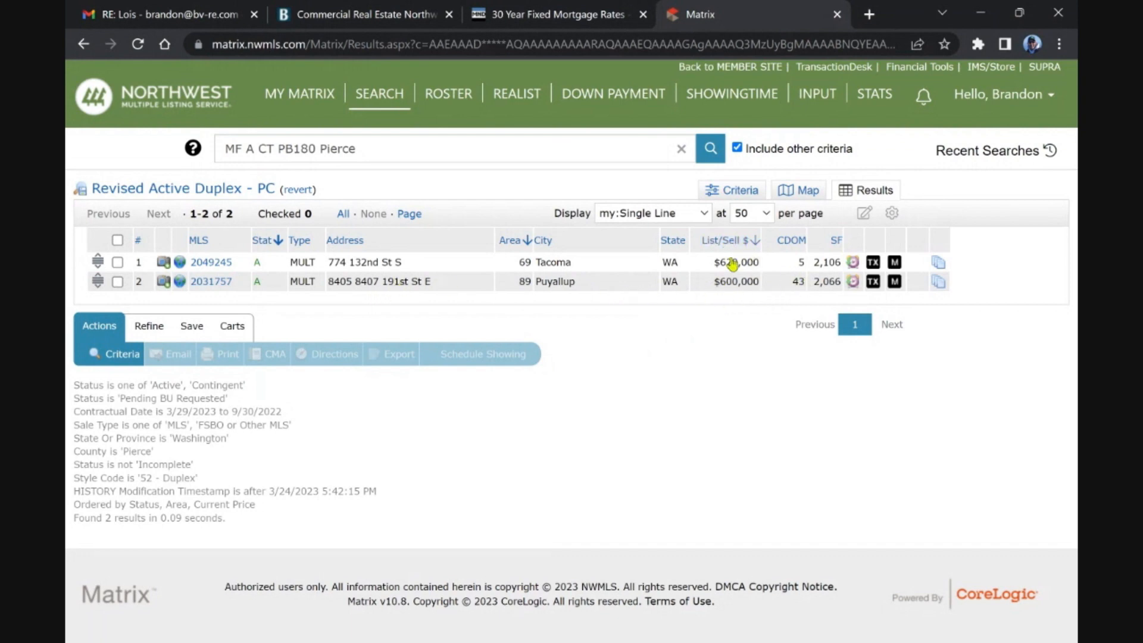
mouse_move(806, 265)
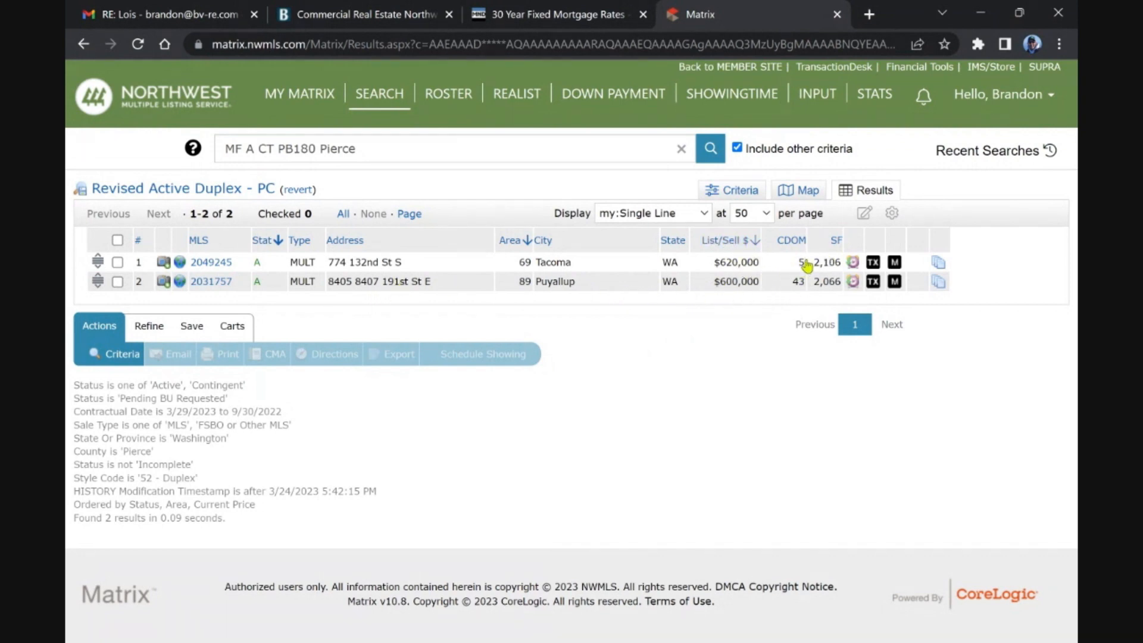
left_click(651, 213)
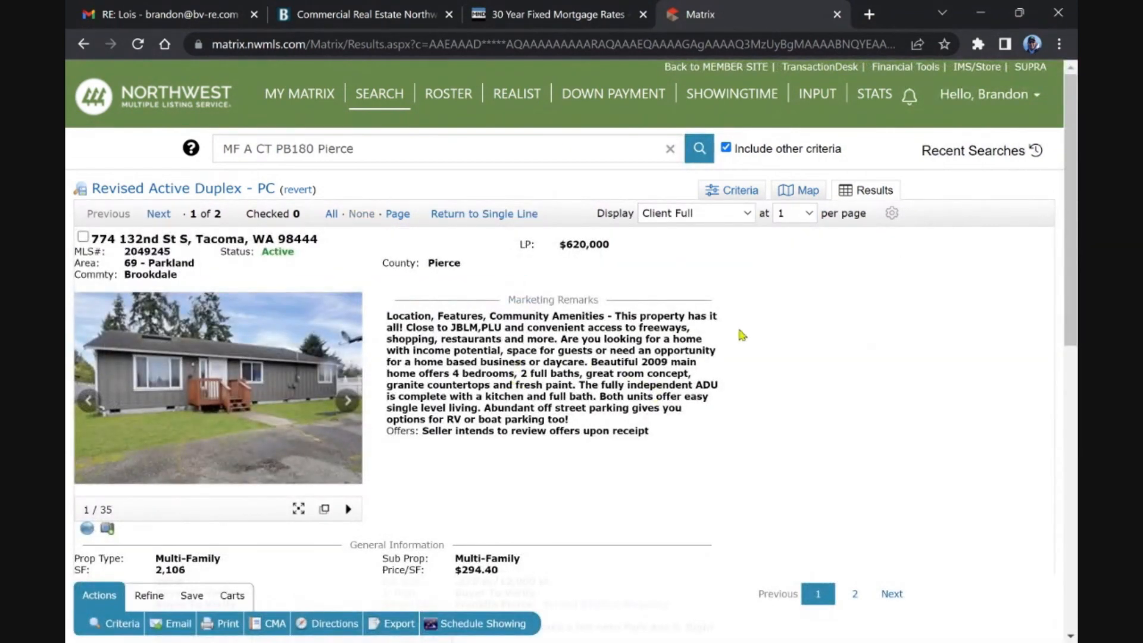
scroll("down", 3)
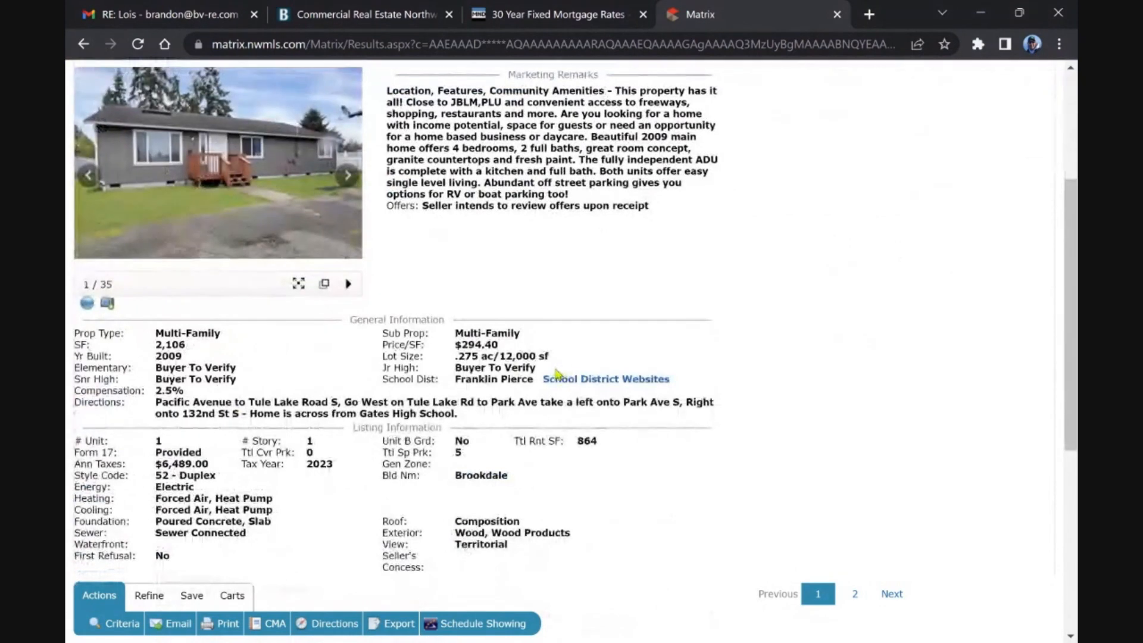
scroll("down", 3)
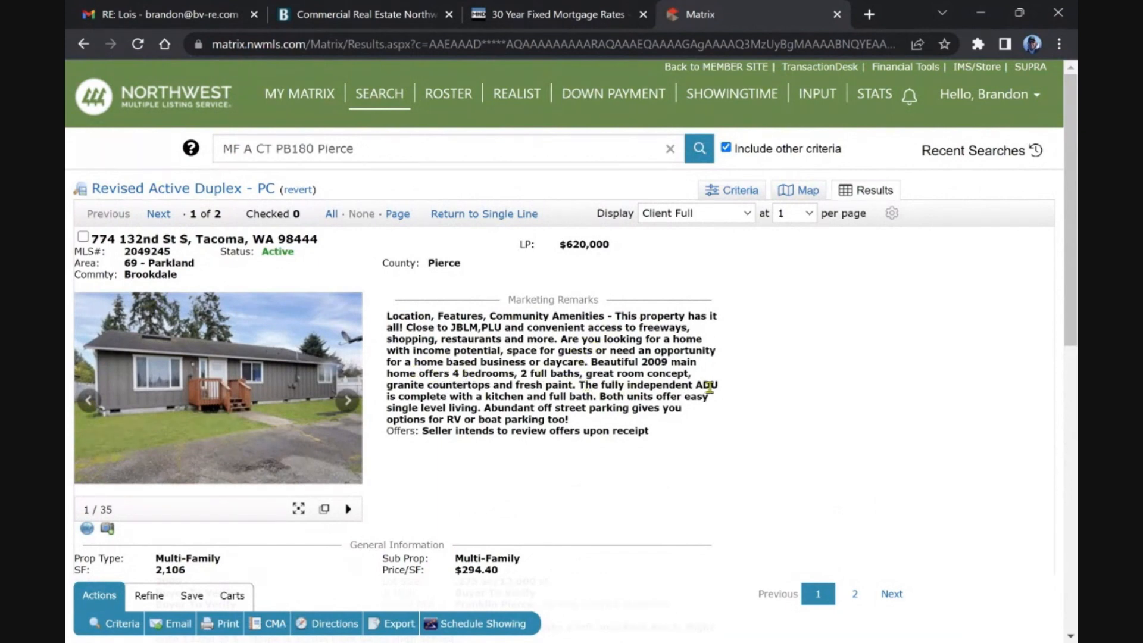
mouse_move(436, 409)
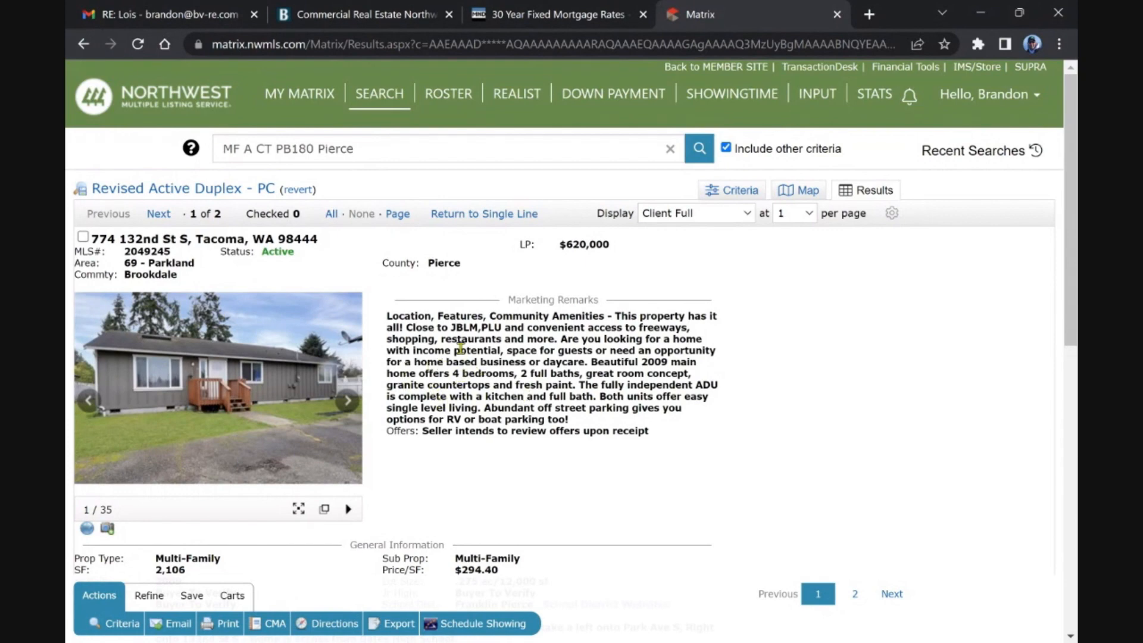
mouse_move(501, 332)
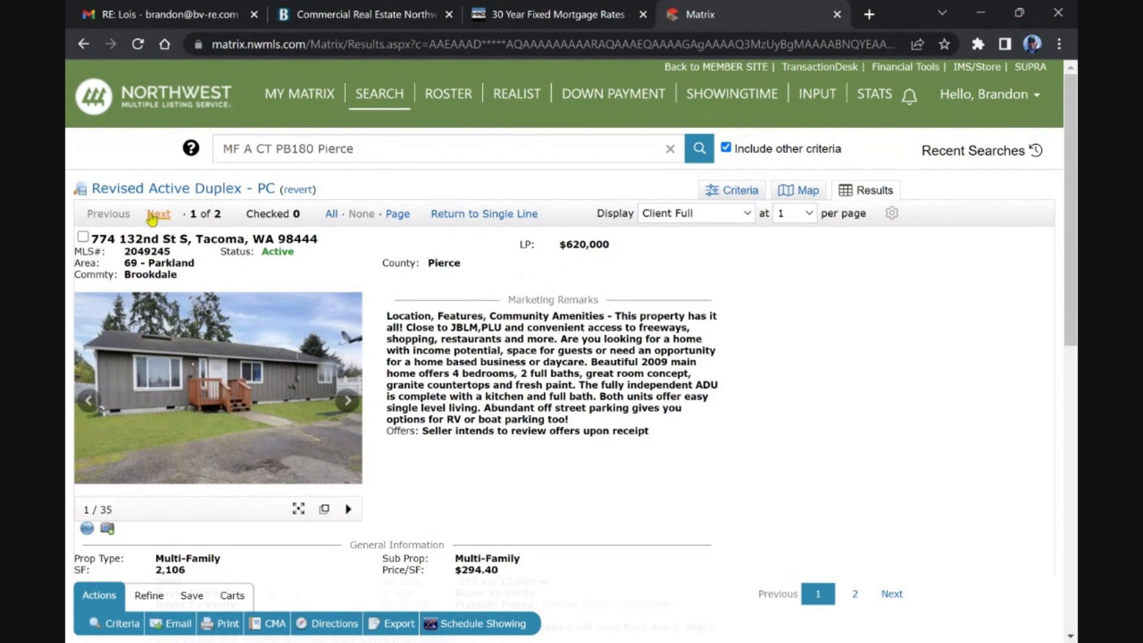
Step: View listing 2 of 2, the Puyallup duplex, with its unit info, then head back toward the dashboard
left_click(158, 213)
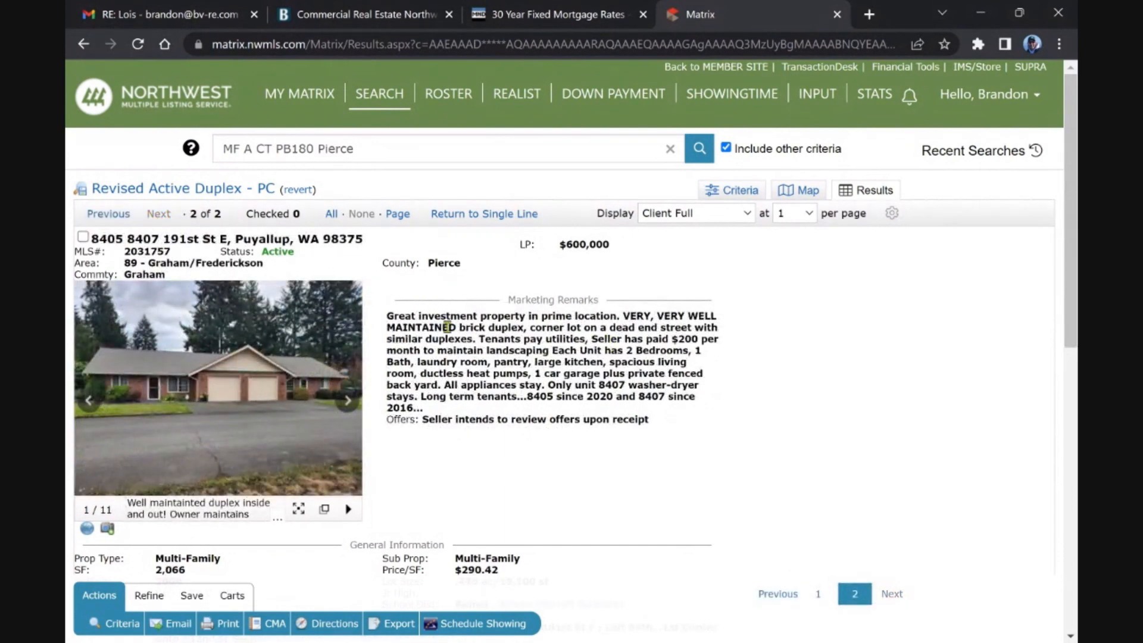
mouse_move(212, 384)
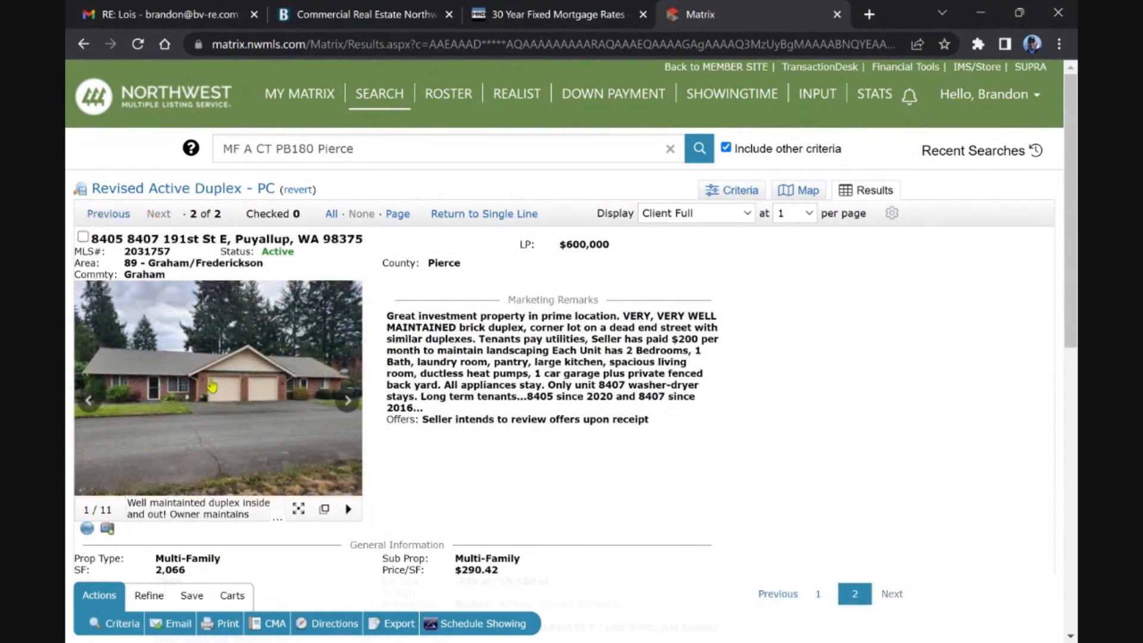
scroll("down", 3)
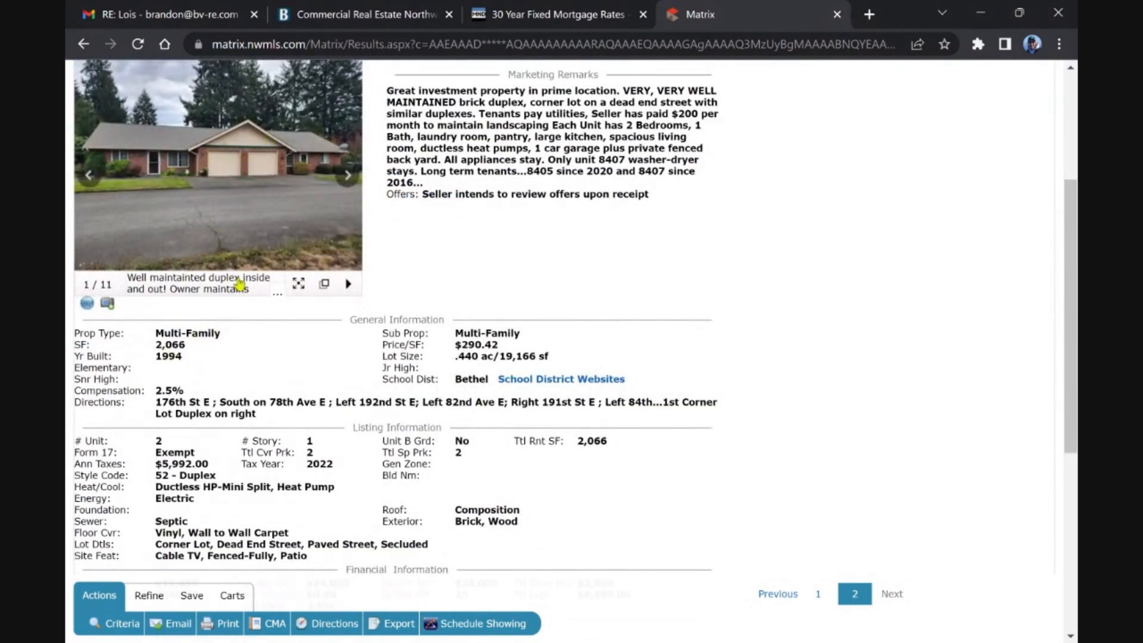
scroll("down", 3)
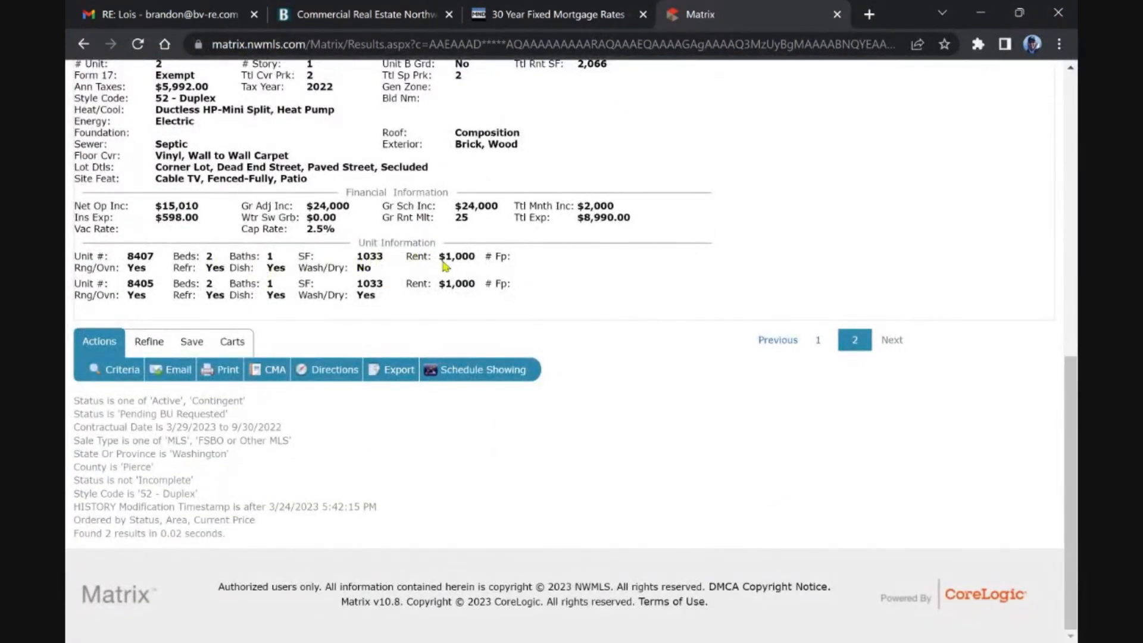
mouse_move(618, 292)
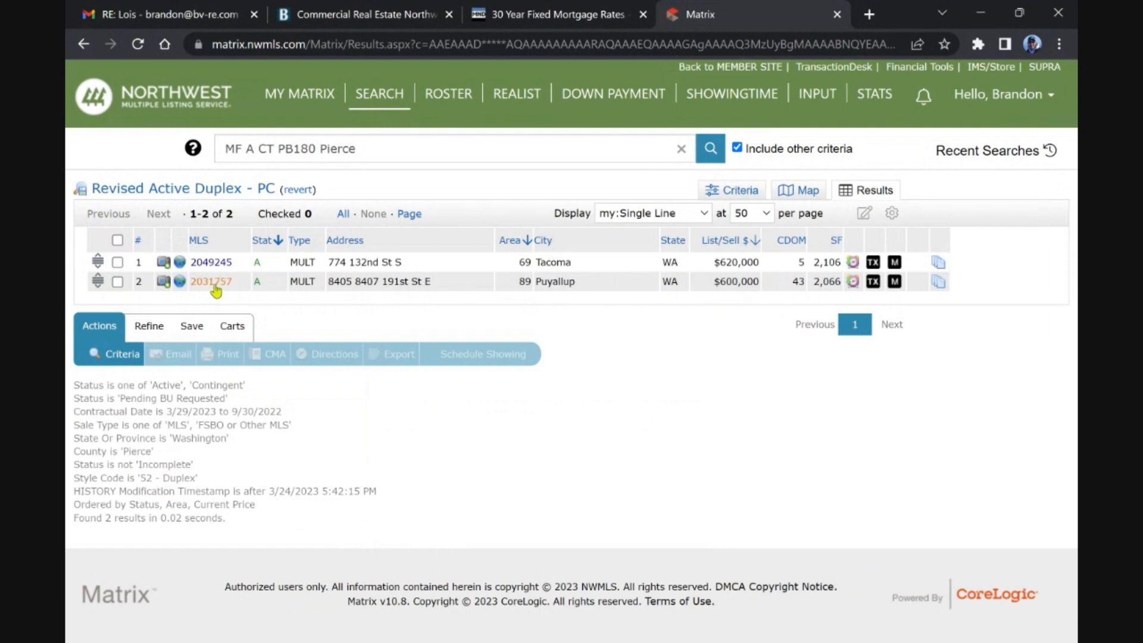
left_click(299, 93)
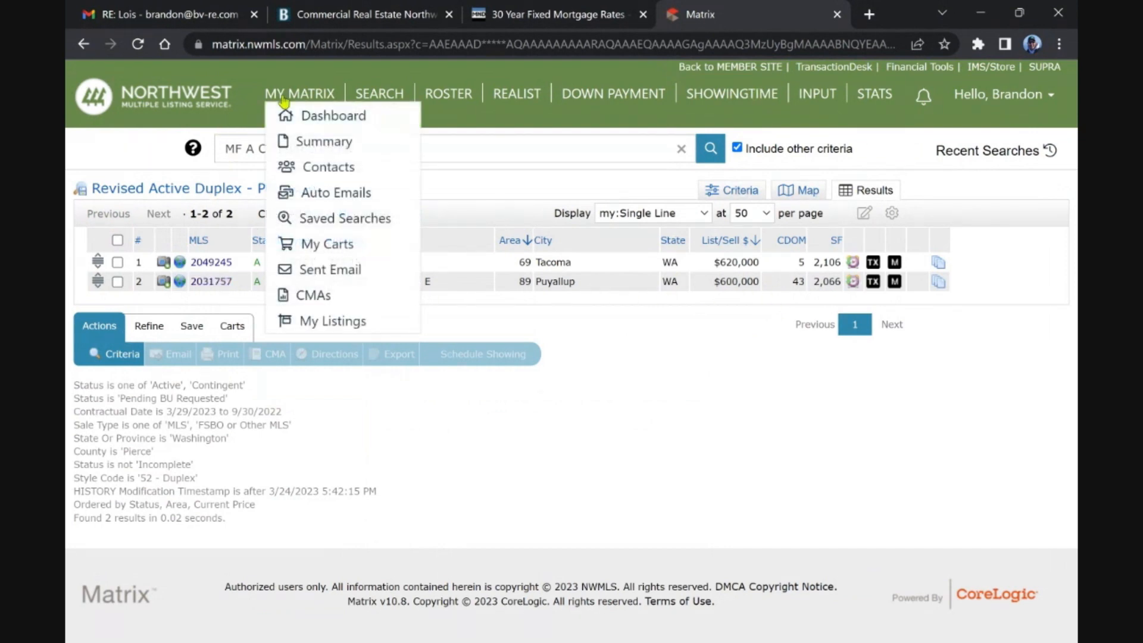
Step: From the dashboard, review the Port Orchard Sweany St triplex from Active Triplex - Kitsap in full detail
left_click(333, 115)
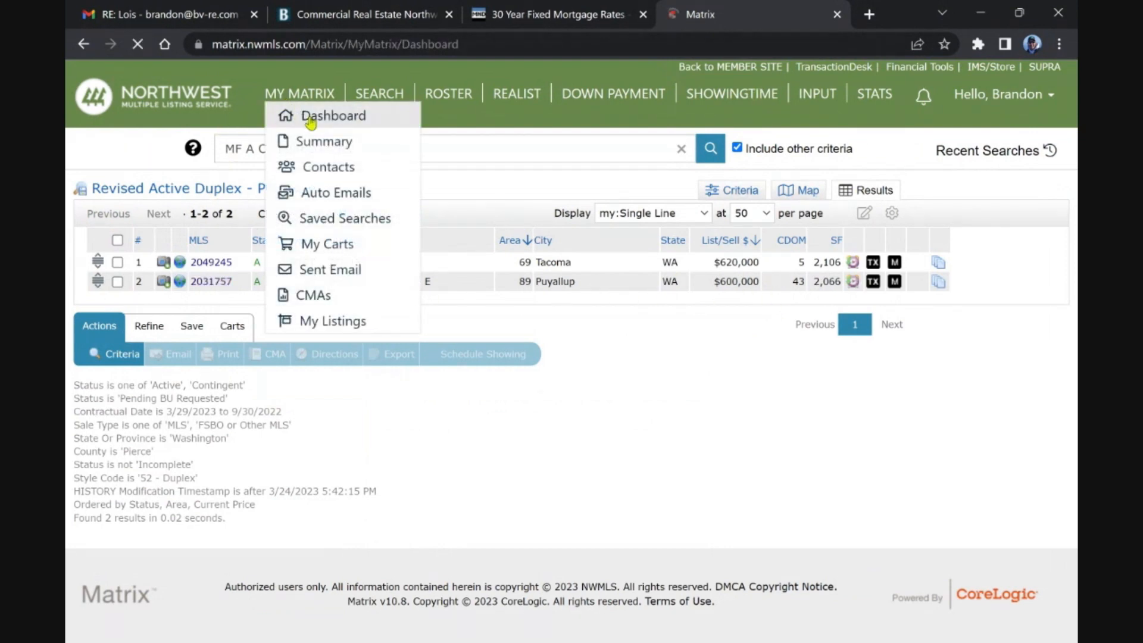
left_click(332, 116)
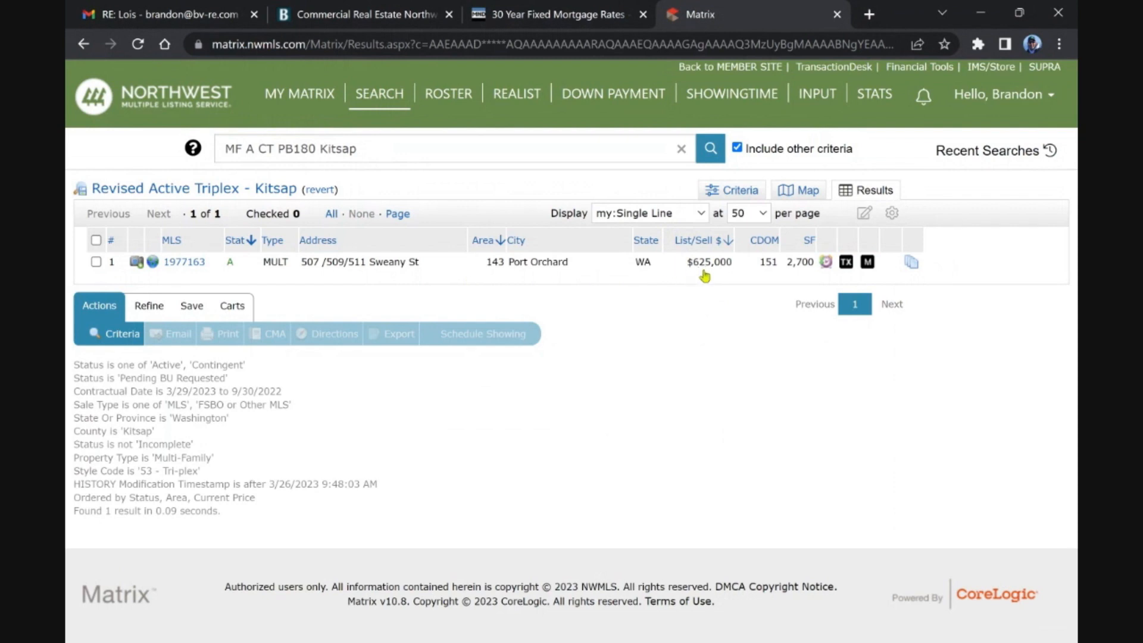
mouse_move(699, 219)
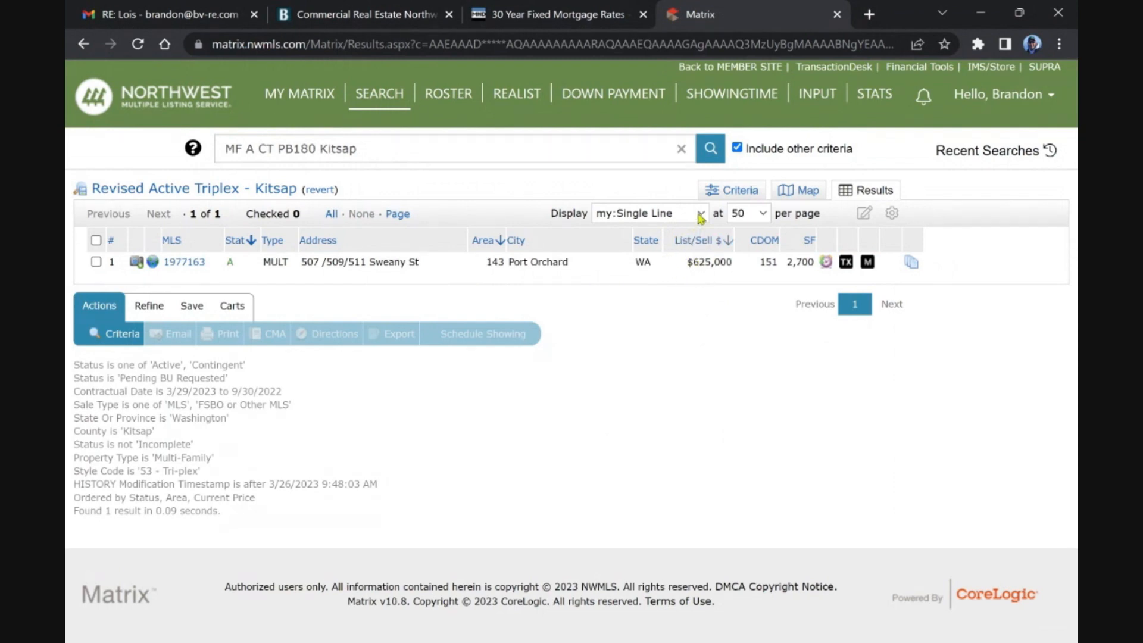
mouse_move(691, 226)
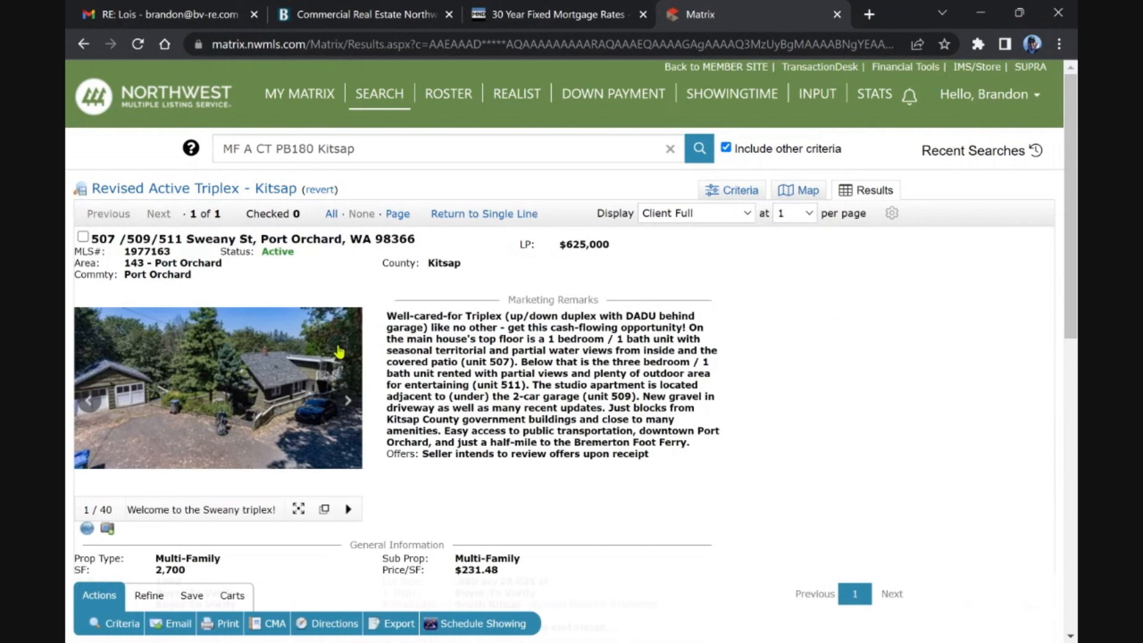
mouse_move(296, 394)
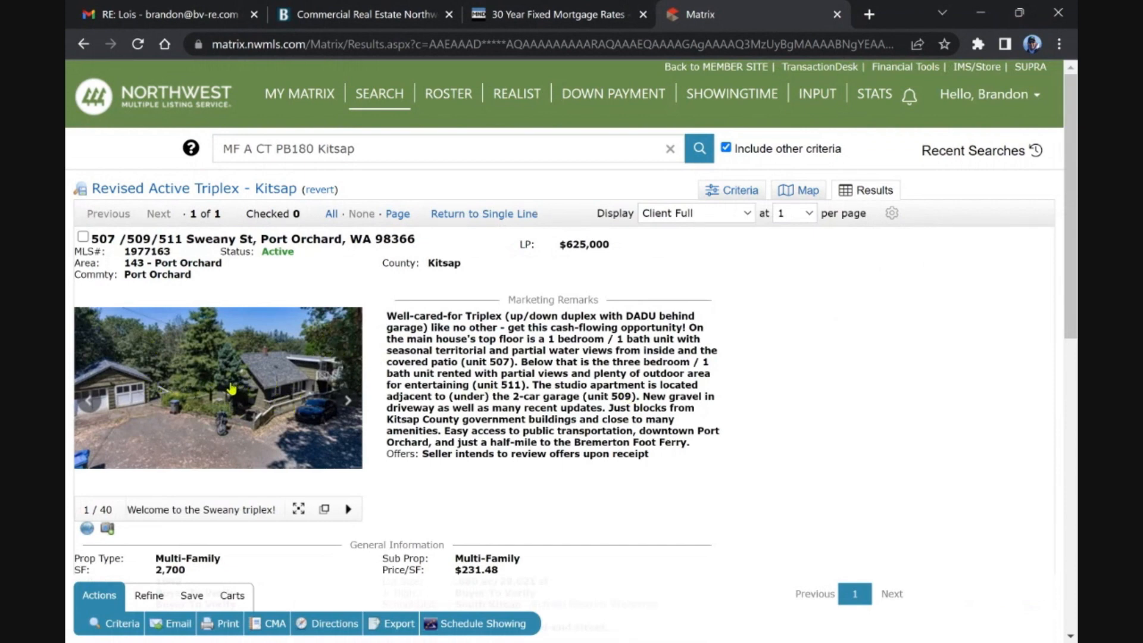
scroll("down", 3)
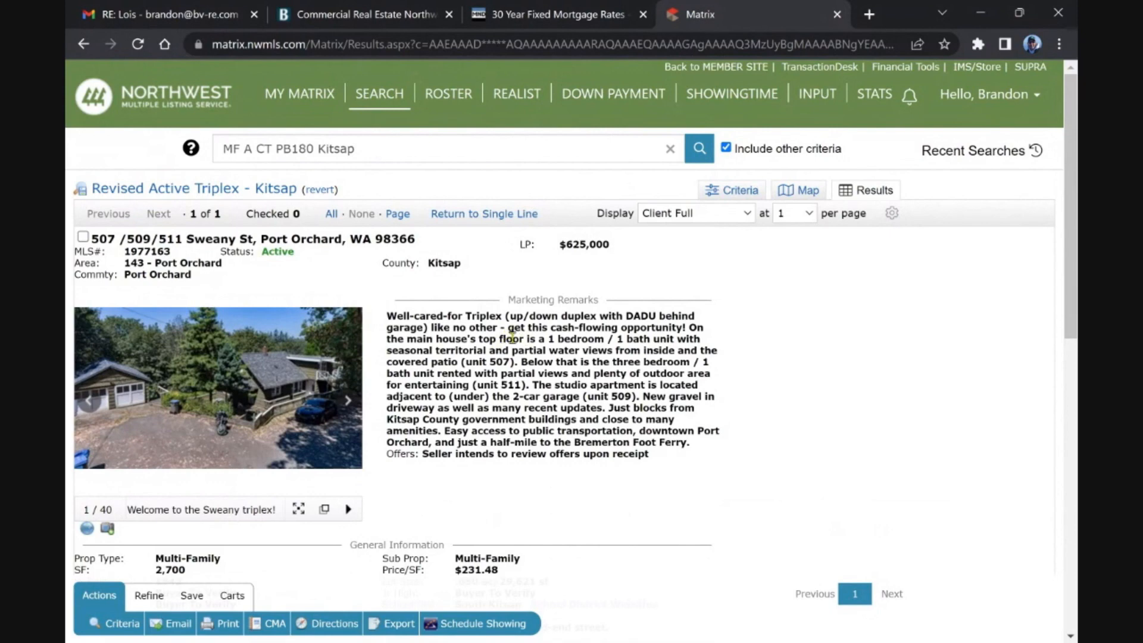
mouse_move(575, 319)
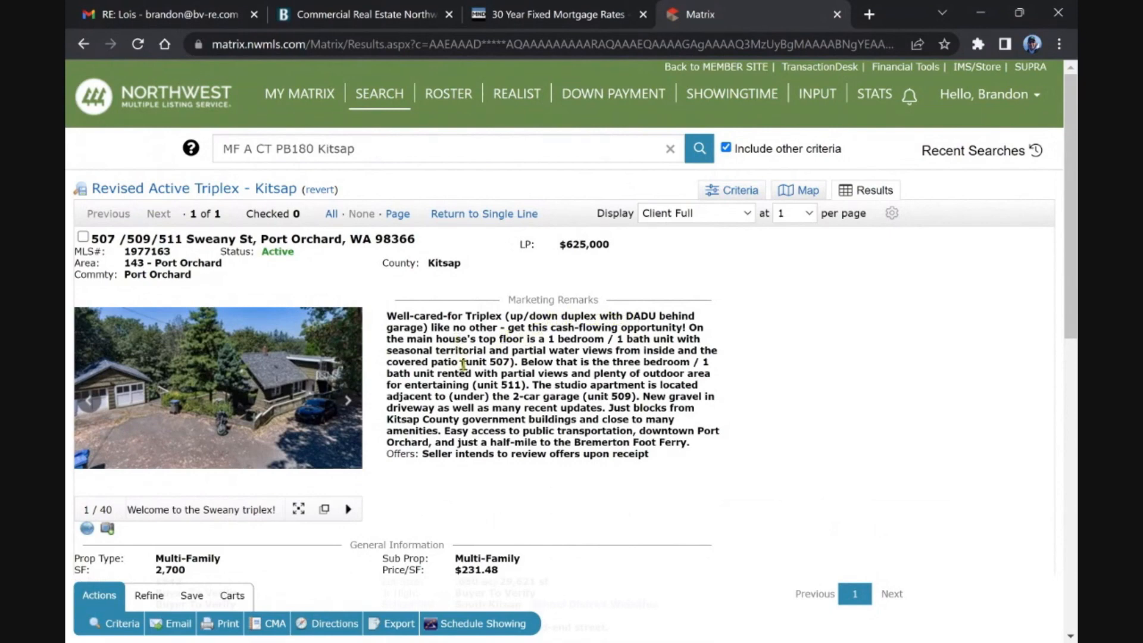
scroll("down", 3)
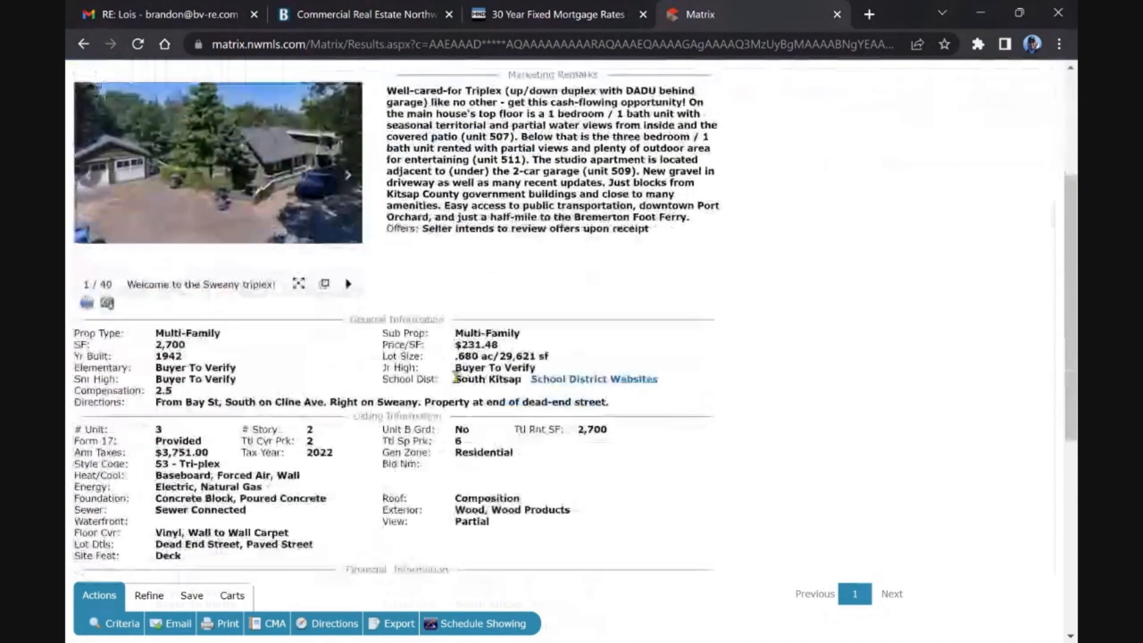
scroll("down", 3)
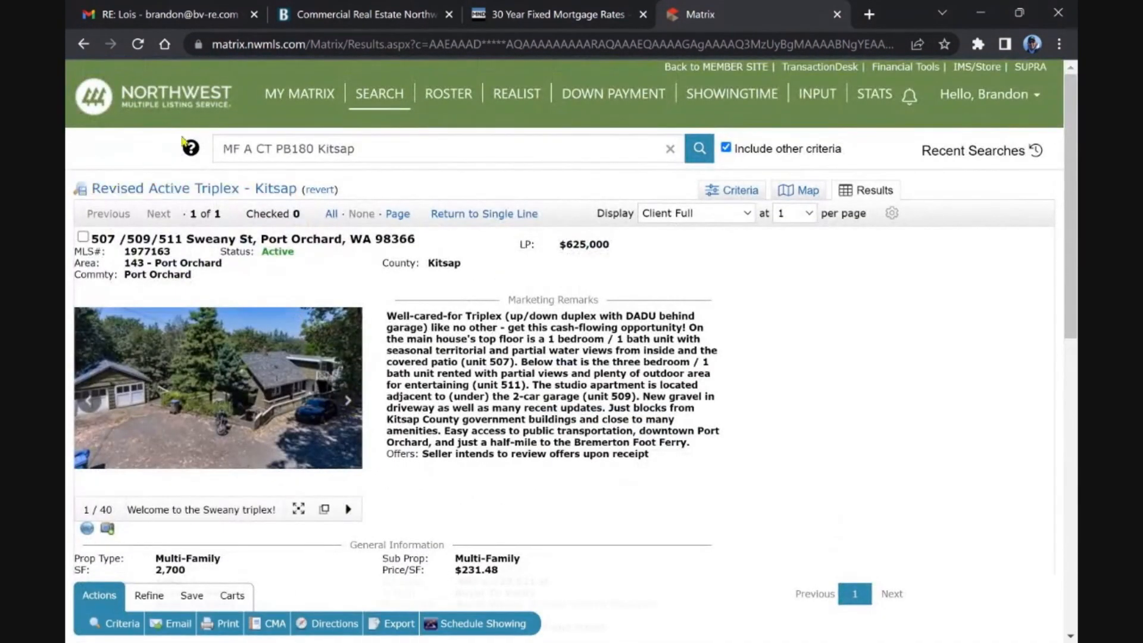
left_click(298, 93)
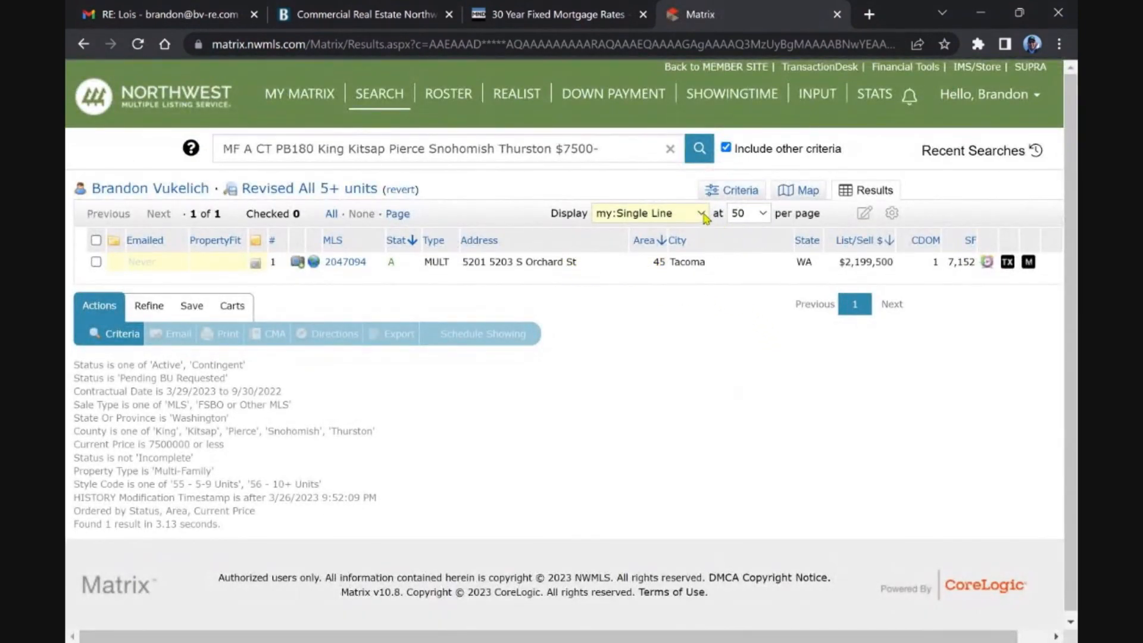
Step: Show the 8-unit S Orchard St Tacoma assemblage in Client Full and review its financials and unit rents
left_click(647, 213)
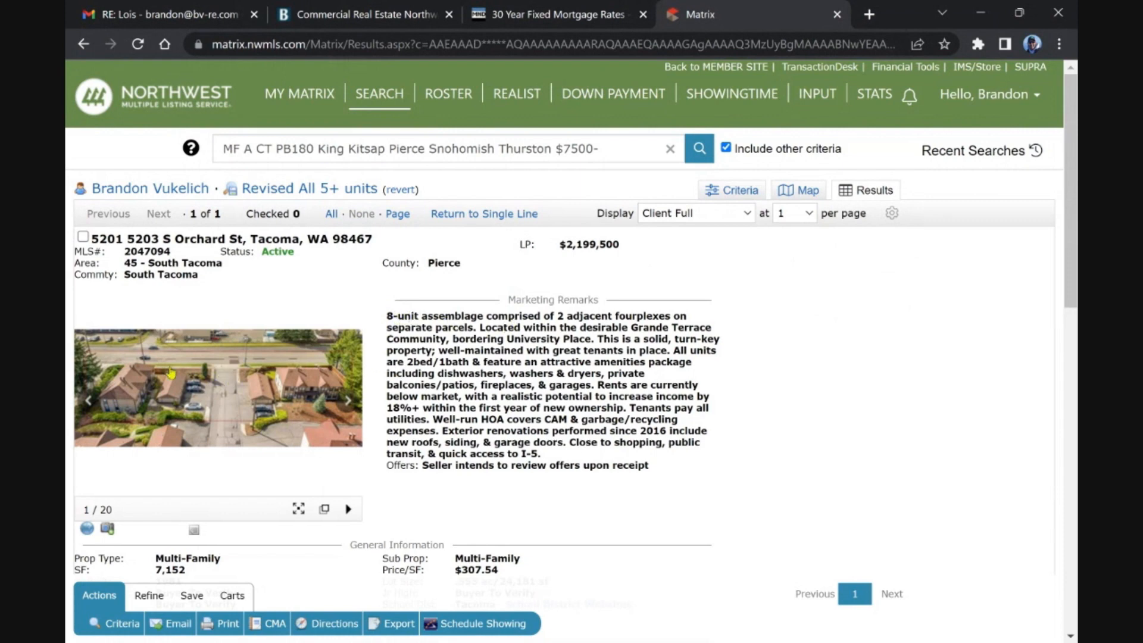
mouse_move(279, 392)
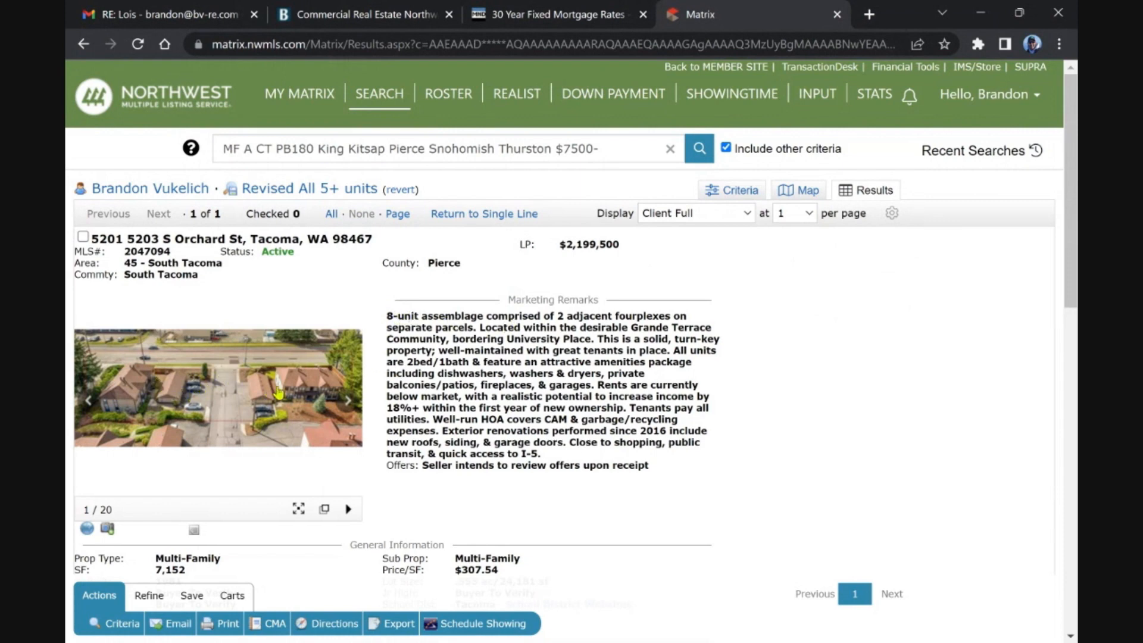
mouse_move(288, 394)
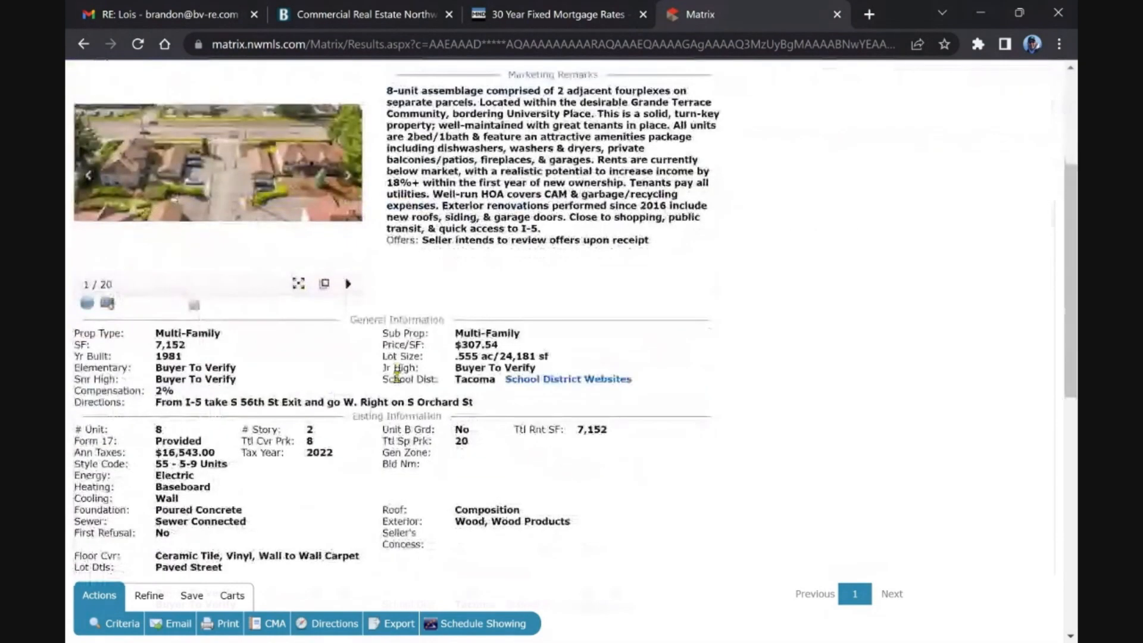
scroll("up", 3)
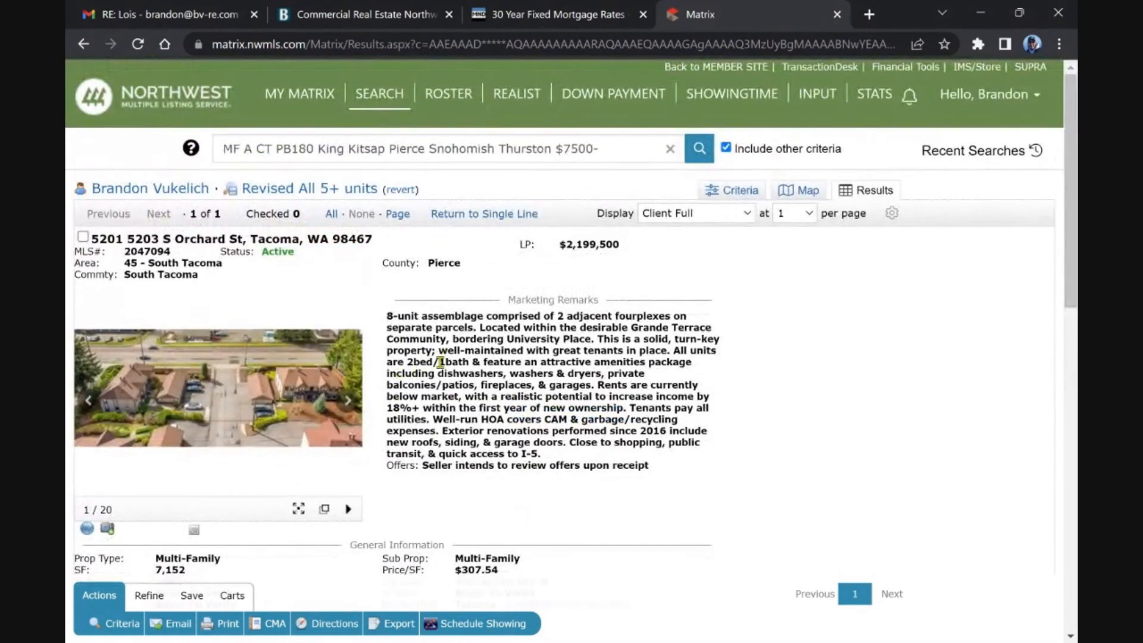
scroll("down", 3)
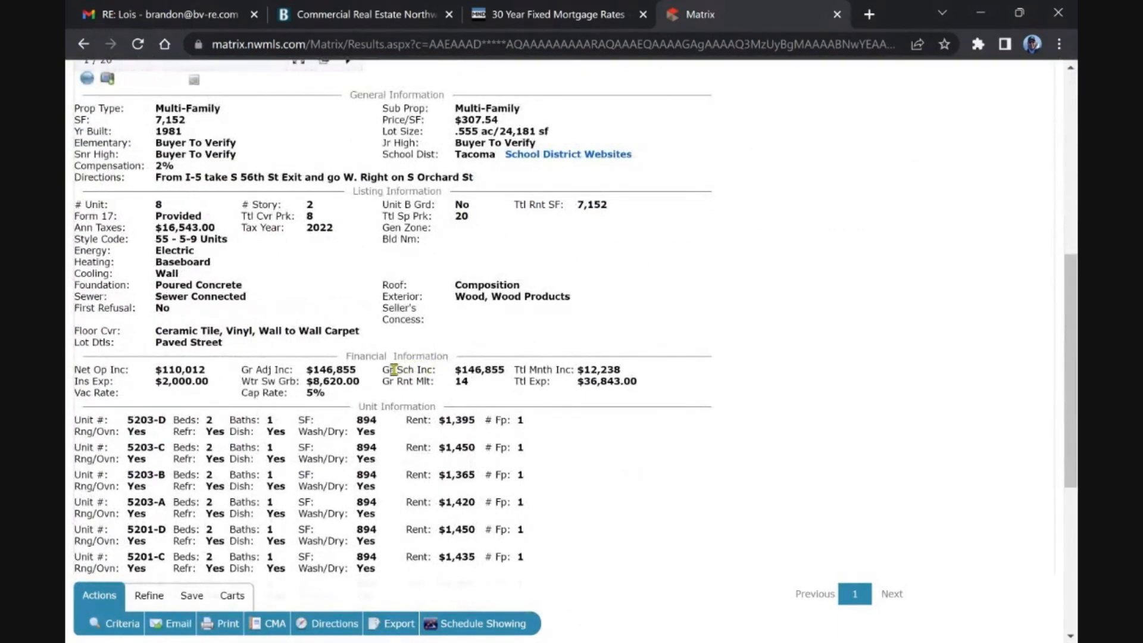
scroll("down", 3)
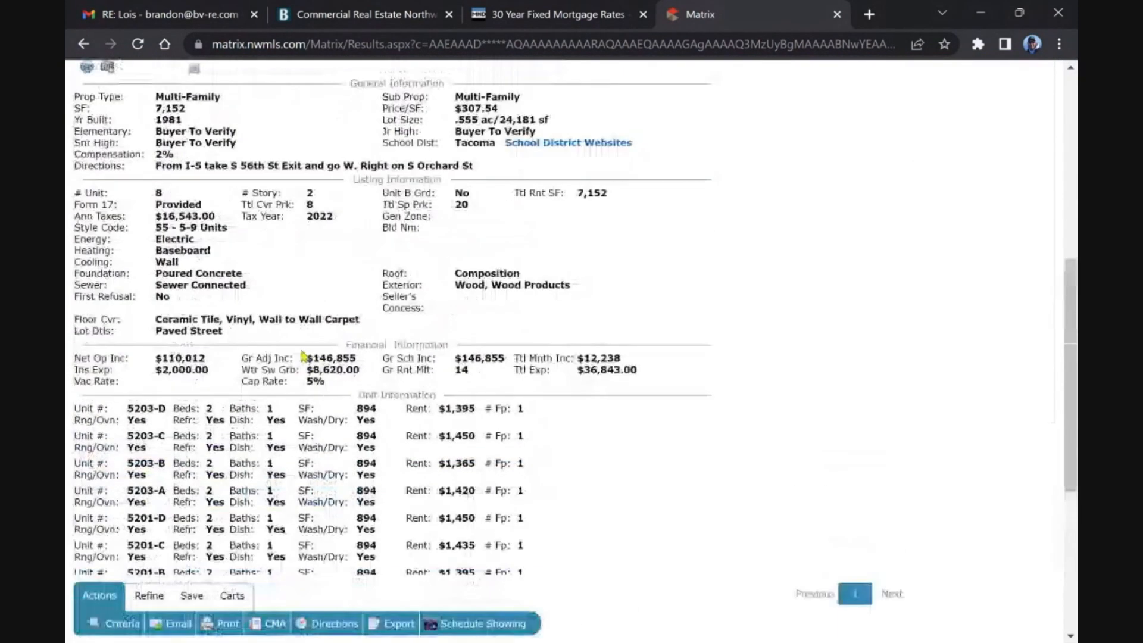
scroll("up", 3)
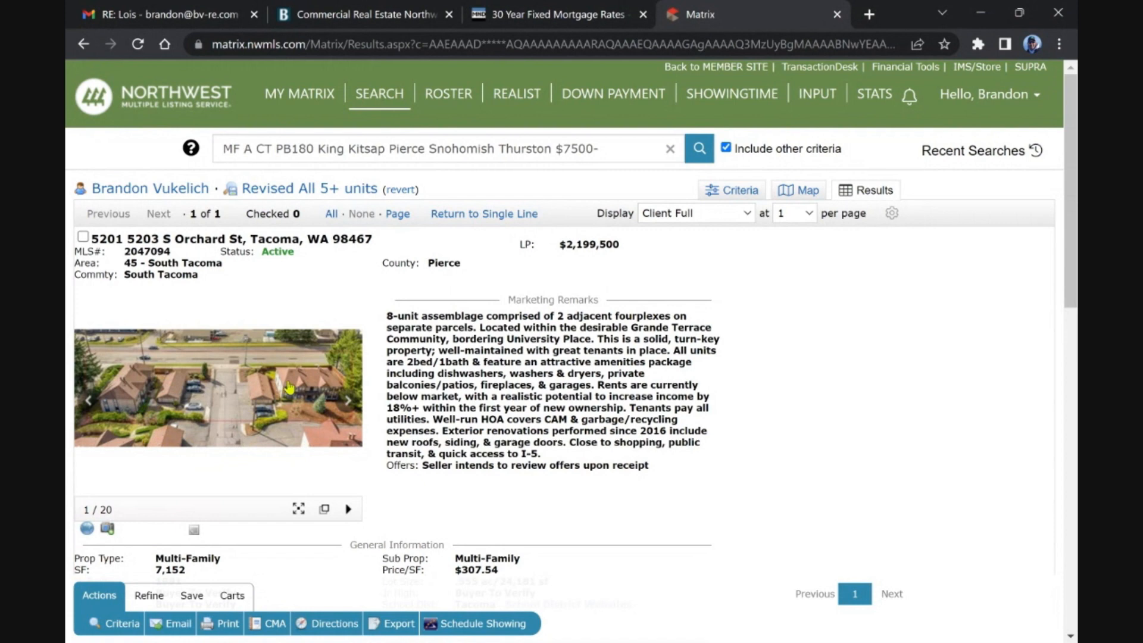
mouse_move(233, 398)
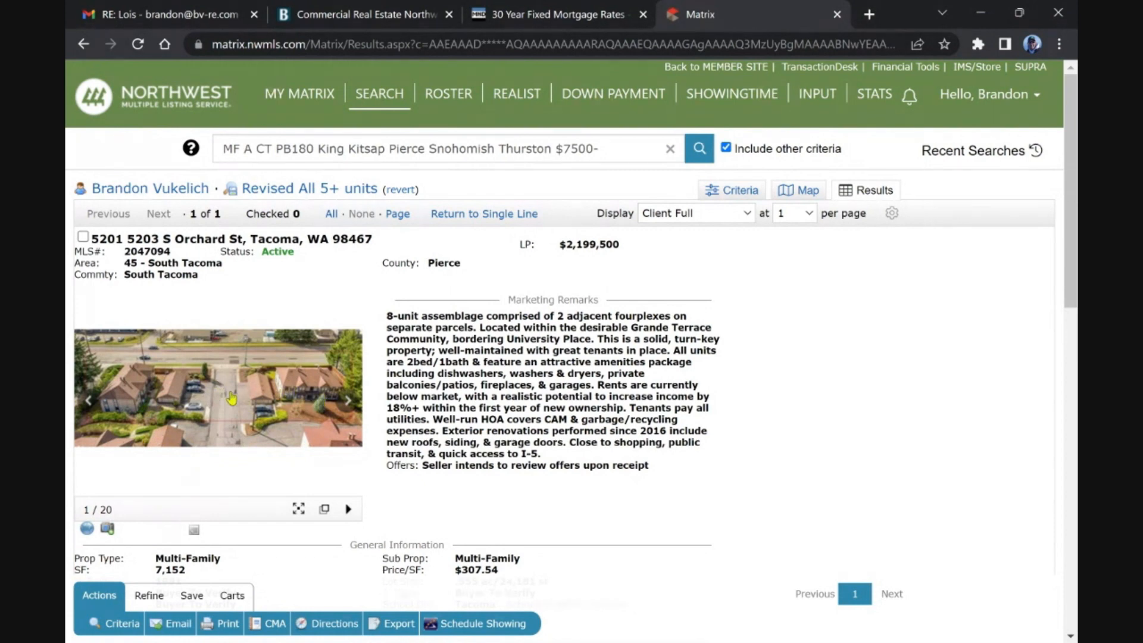
mouse_move(281, 388)
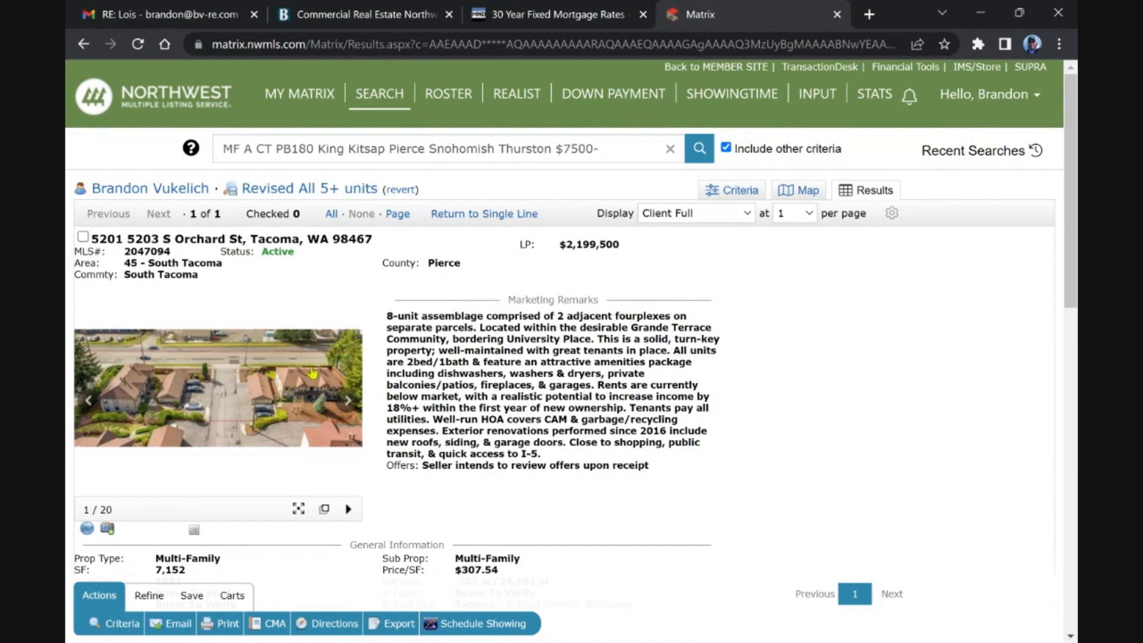
Step: View the lone Snoqualmie Pass seller-financing MF listing, then return to the dashboard via My Matrix
left_click(299, 93)
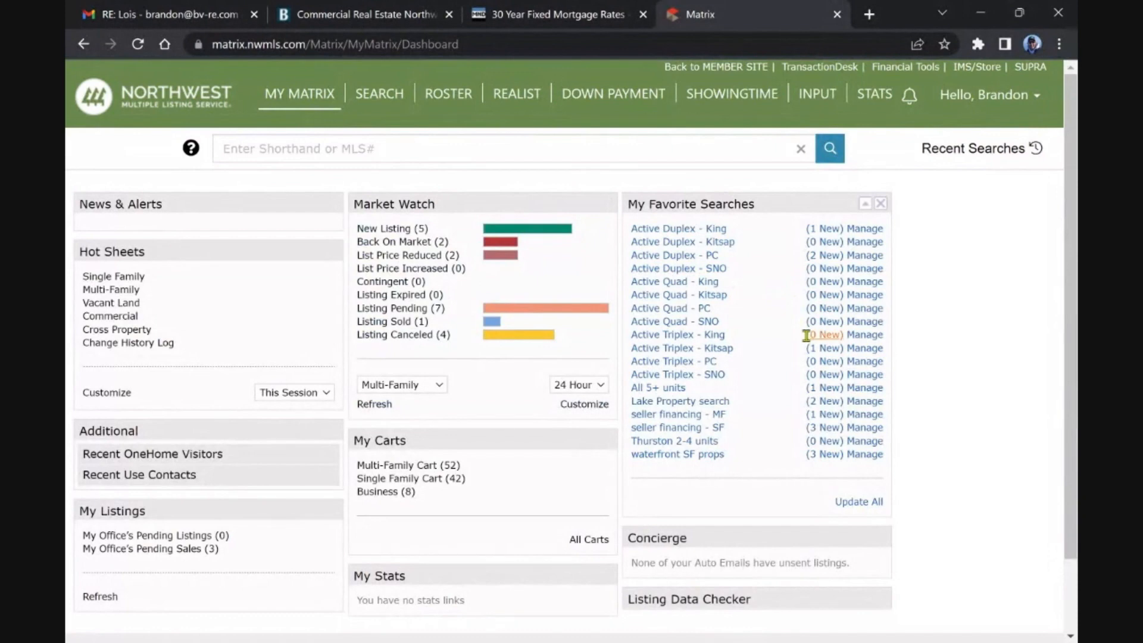
mouse_move(824, 414)
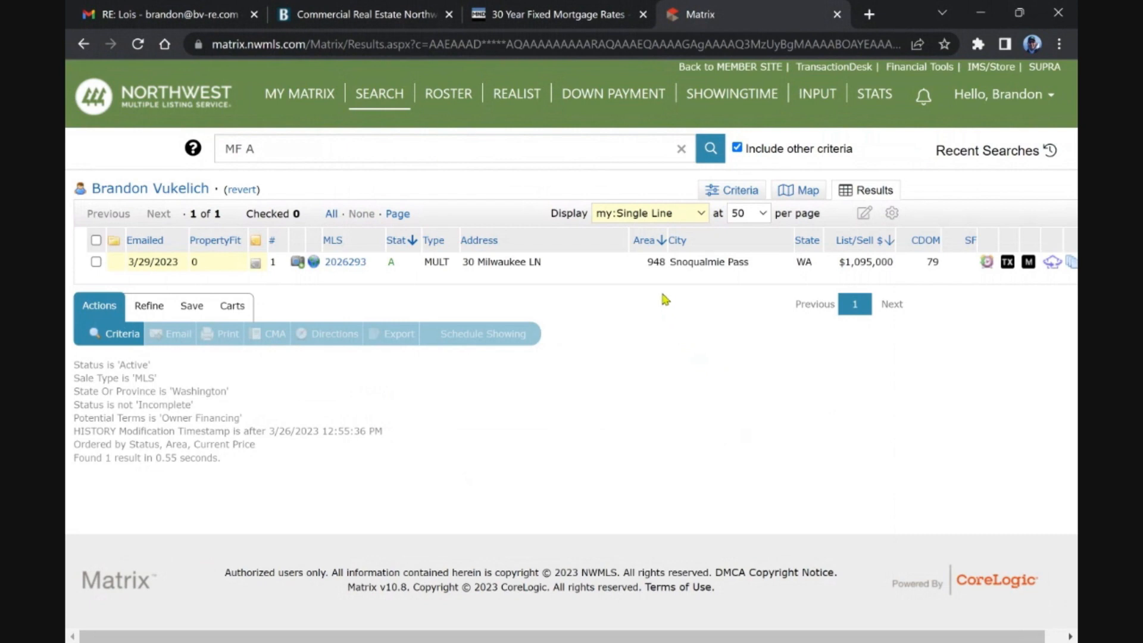
mouse_move(579, 285)
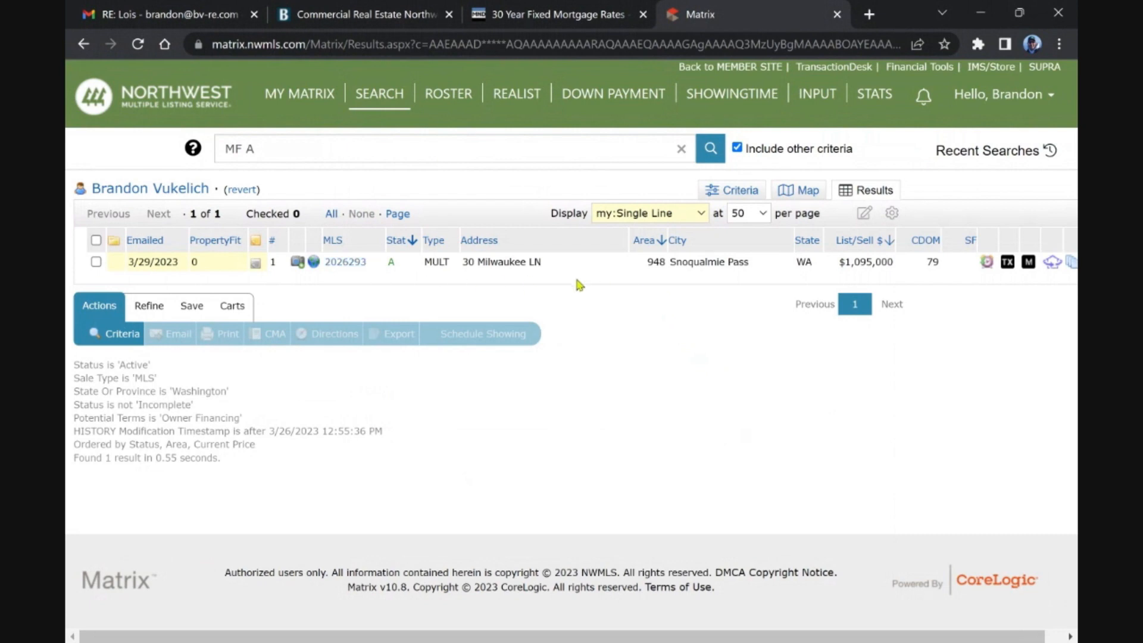
mouse_move(676, 232)
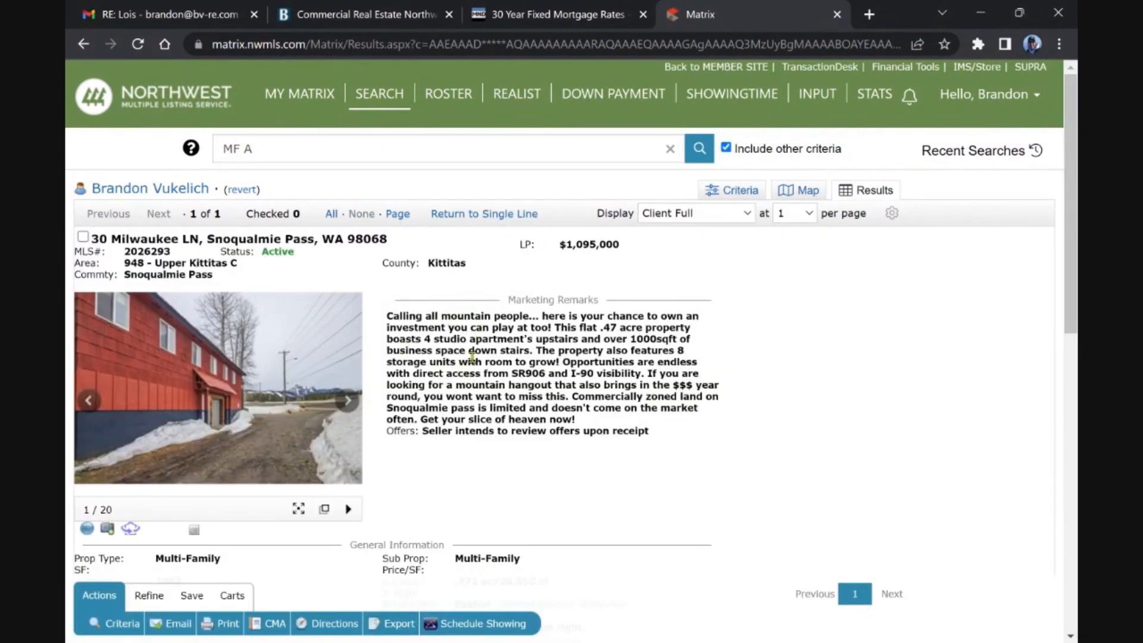
left_click(299, 93)
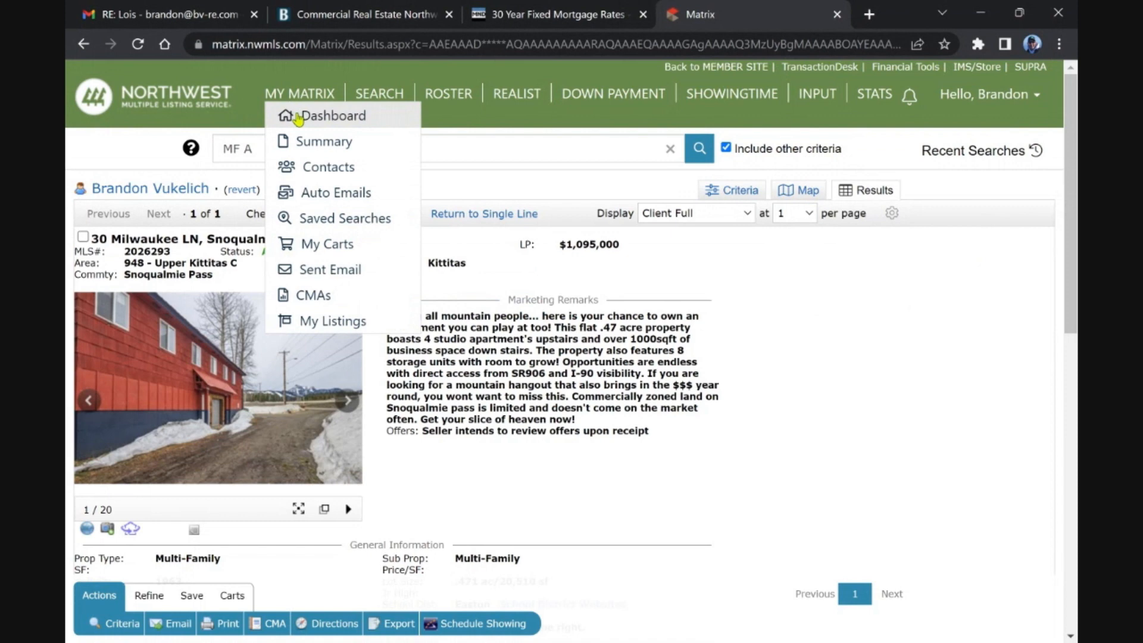
left_click(332, 115)
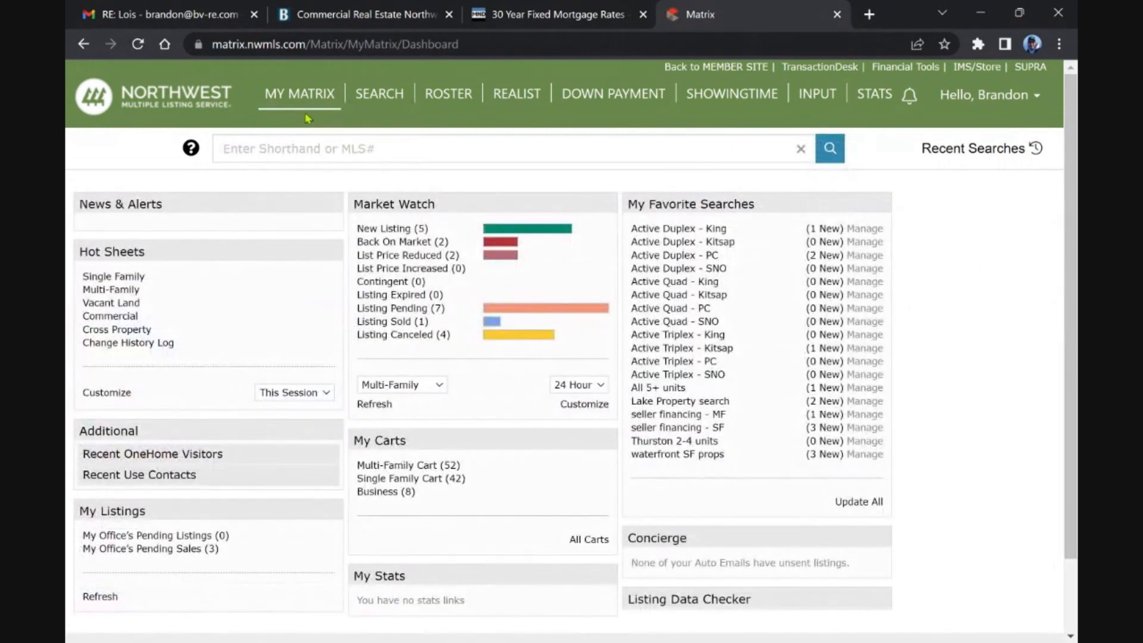